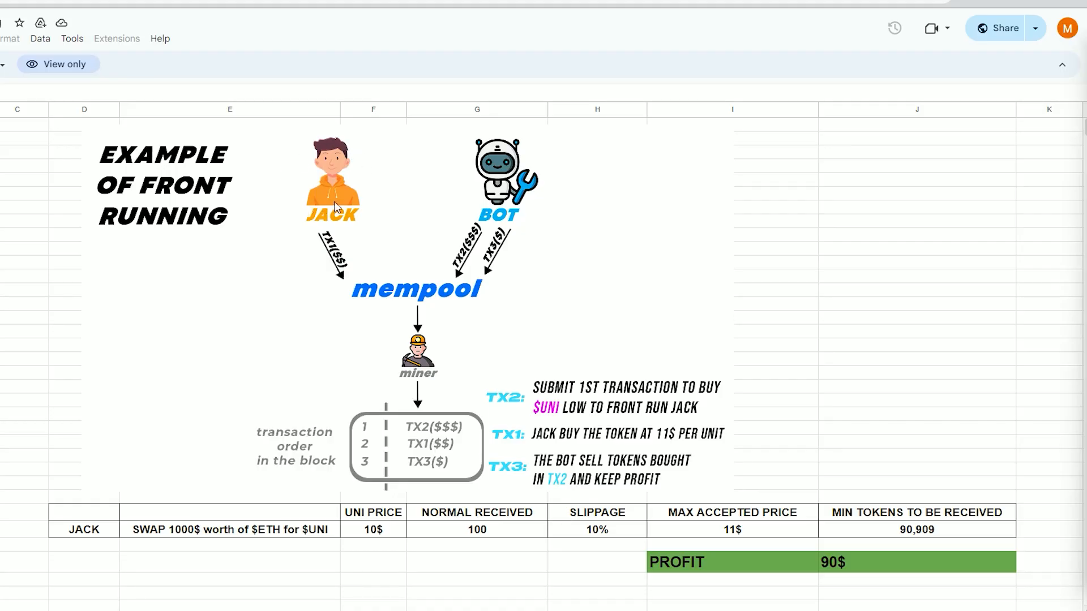
pyautogui.moveTo(301, 545)
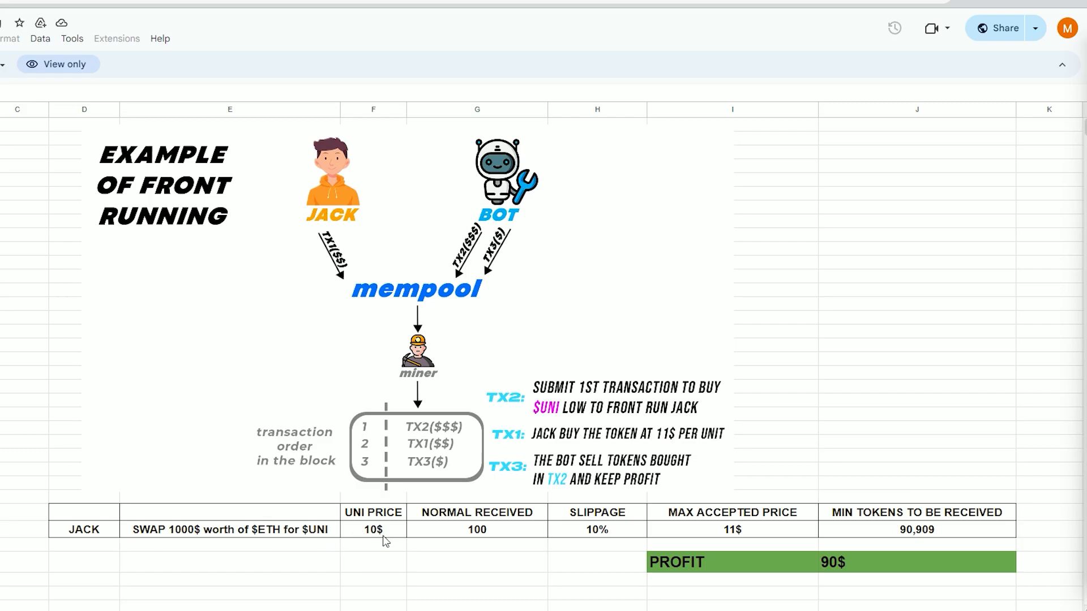
pyautogui.moveTo(381, 540)
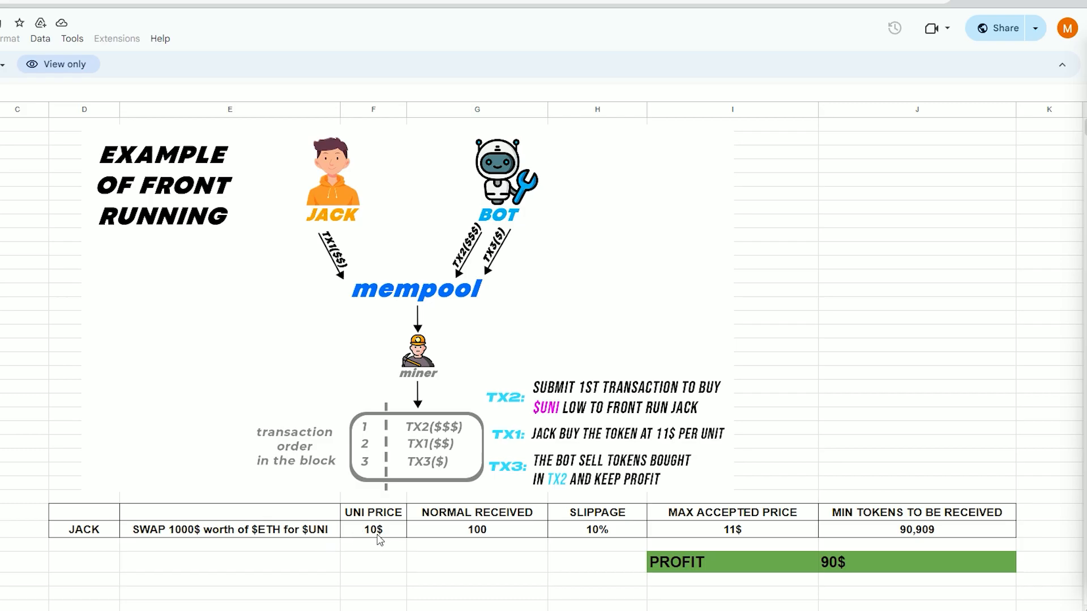
pyautogui.moveTo(488, 544)
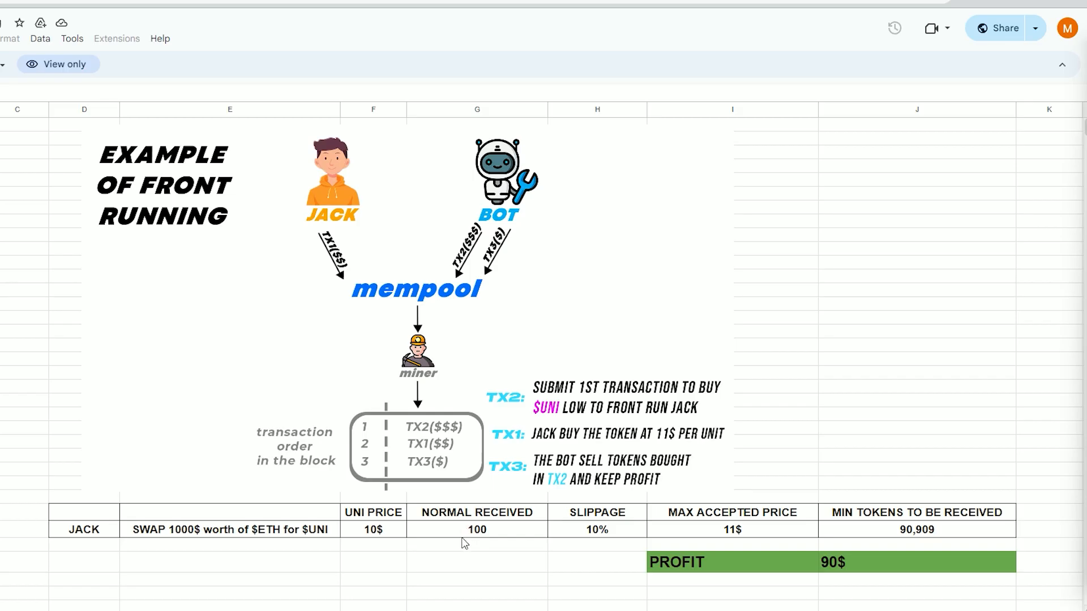
pyautogui.moveTo(593, 532)
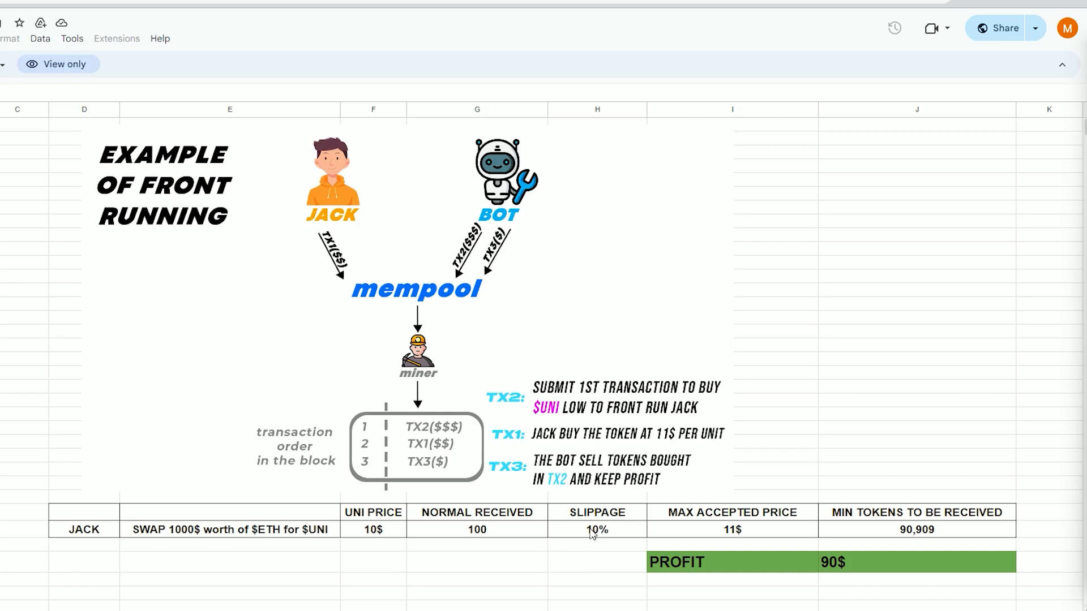
pyautogui.moveTo(724, 518)
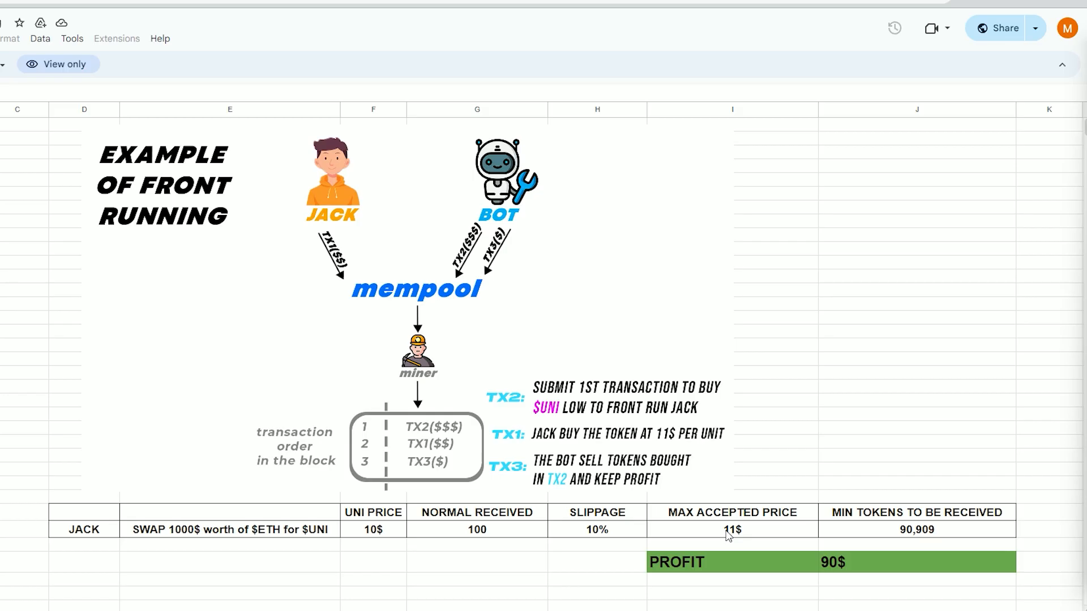
pyautogui.moveTo(727, 535)
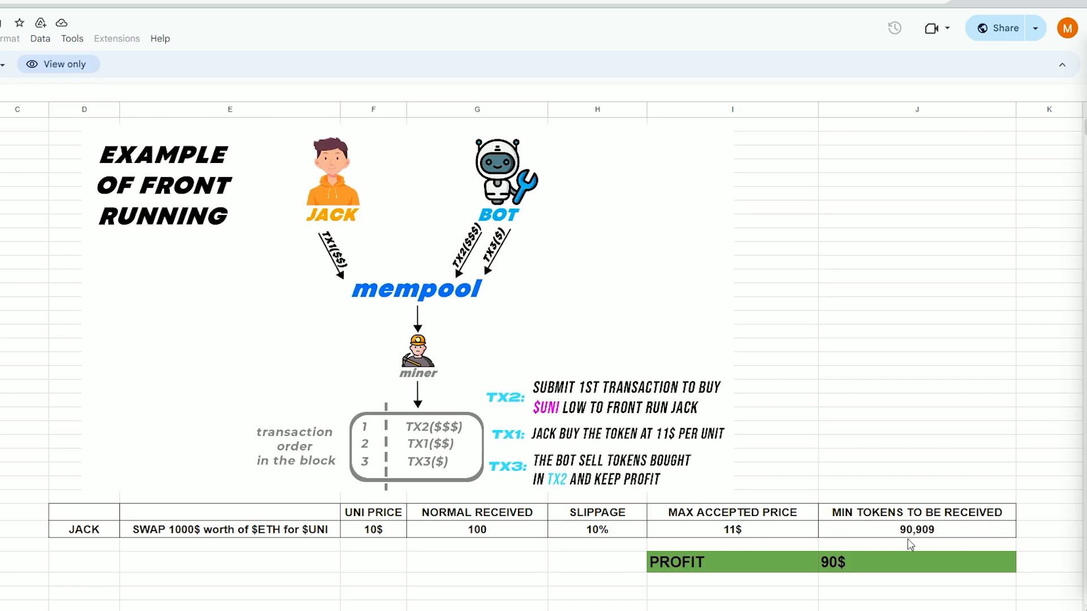
pyautogui.moveTo(904, 543)
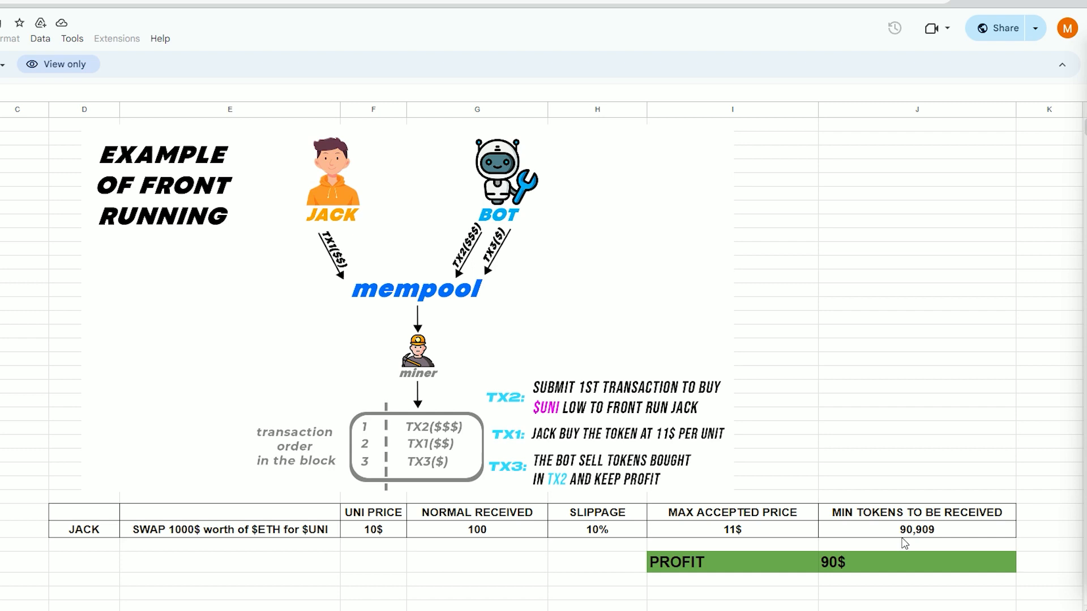
pyautogui.moveTo(526, 395)
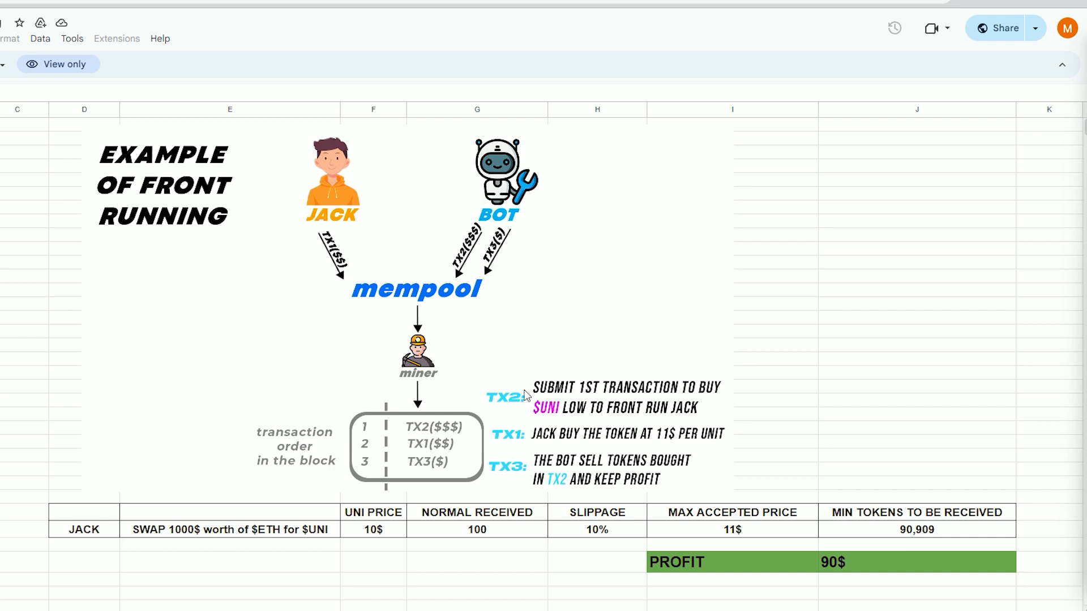
pyautogui.moveTo(668, 407)
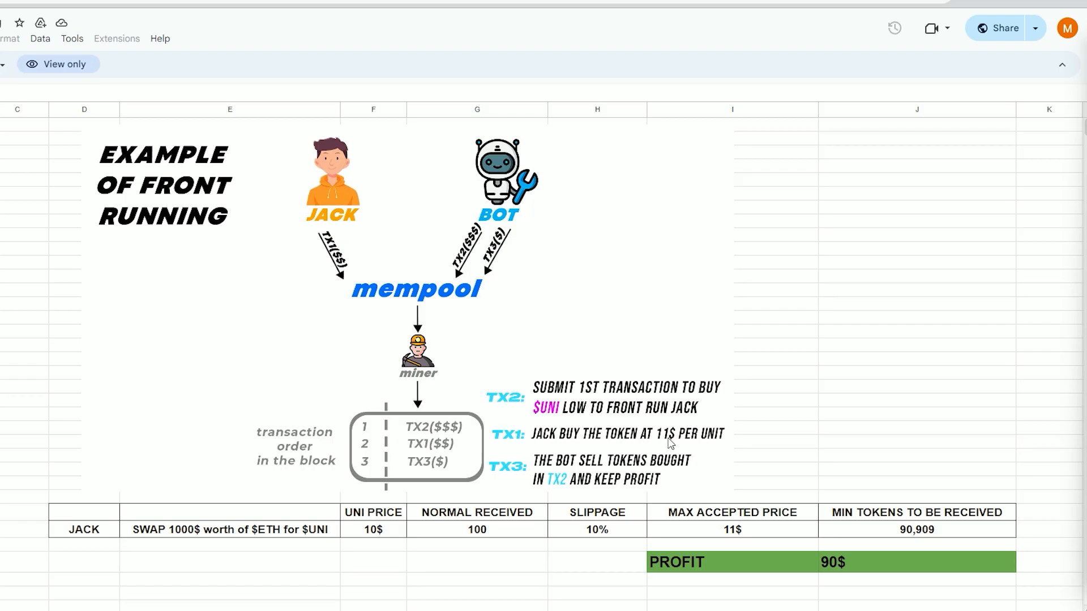
pyautogui.moveTo(661, 442)
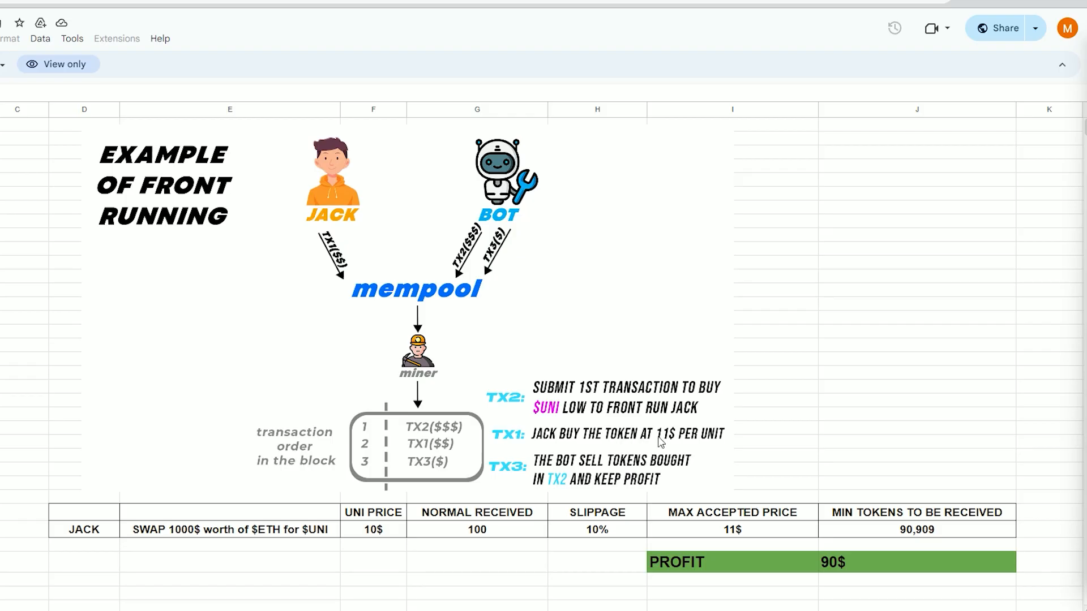
pyautogui.moveTo(550, 473)
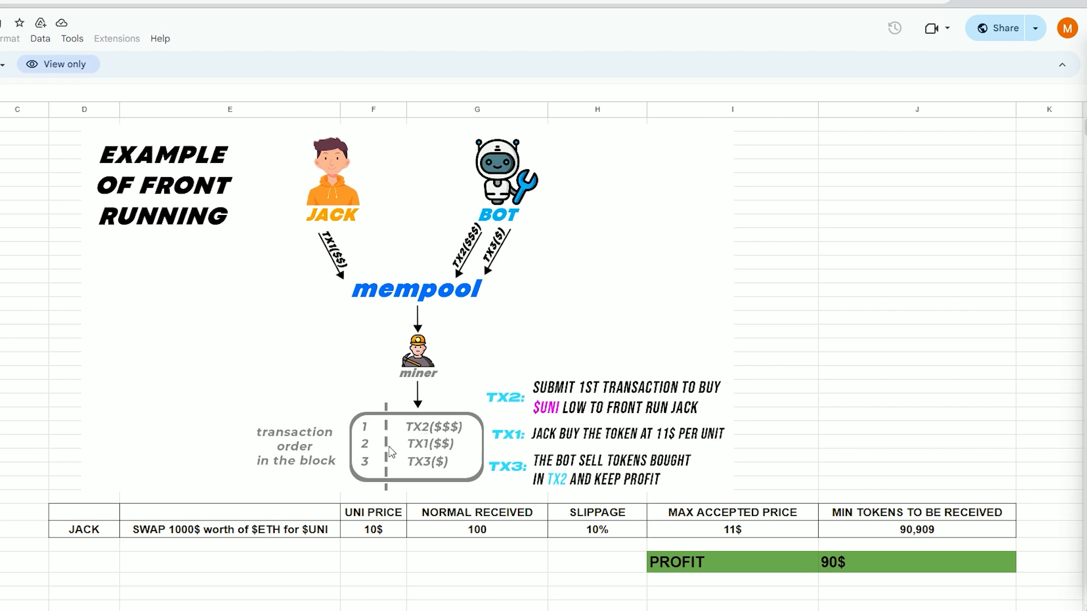
pyautogui.moveTo(980, 7)
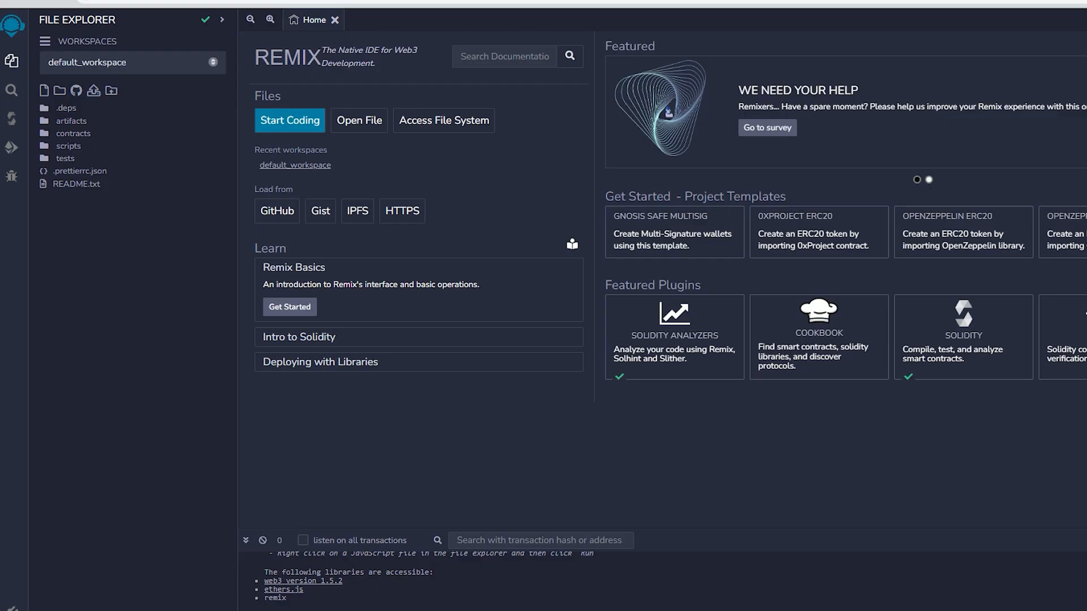
pyautogui.moveTo(600, 265)
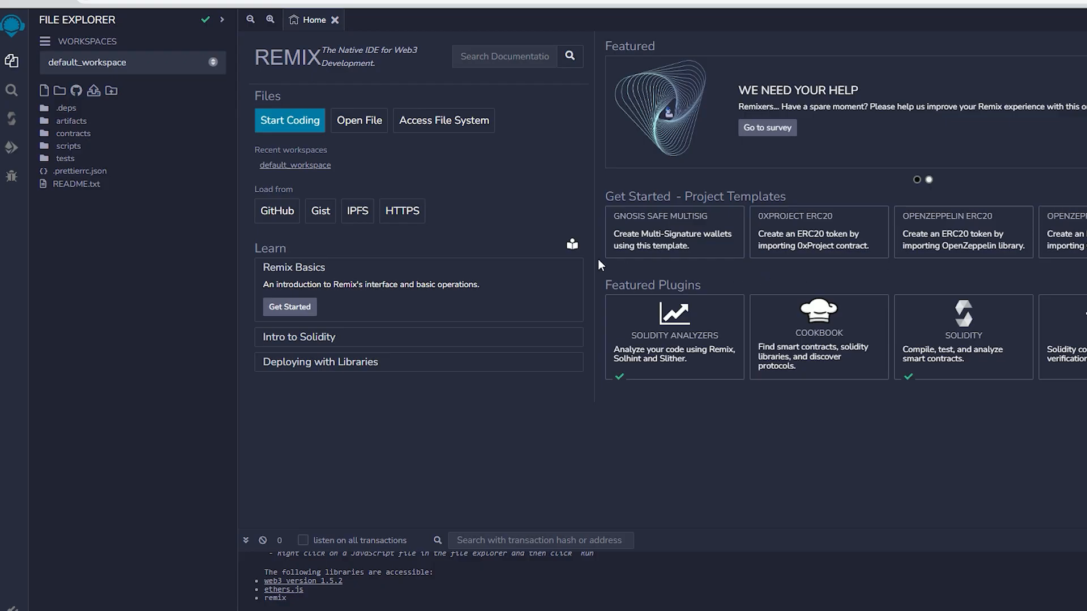
# - Create bot.sol in the default workspace and paste the UniswapBot contract code into it
pyautogui.click(43, 90)
pyautogui.write('bot')
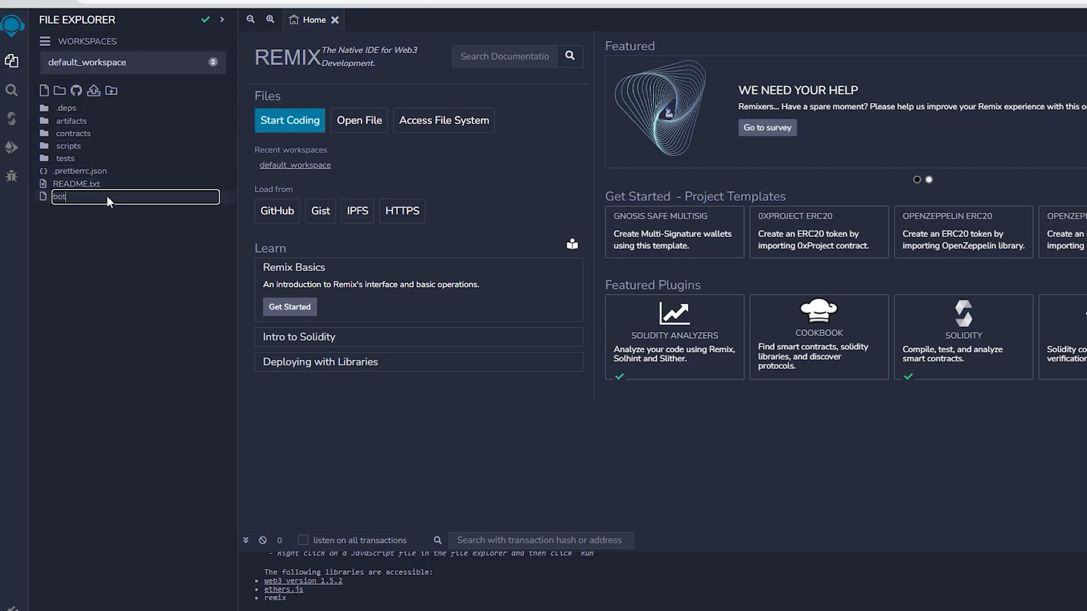
pyautogui.press('Enter')
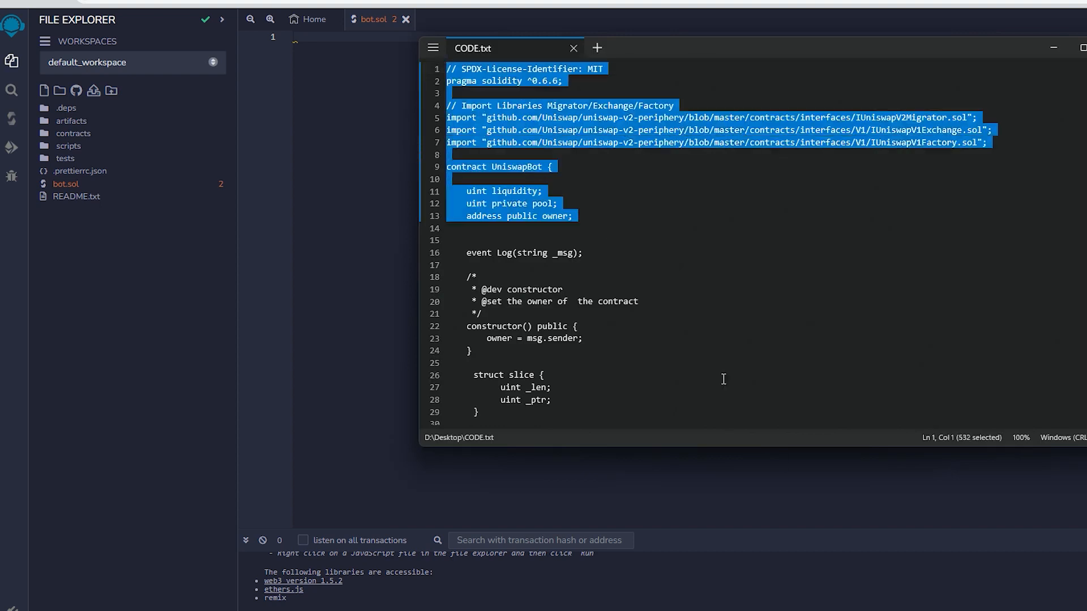
pyautogui.rightClick(593, 199)
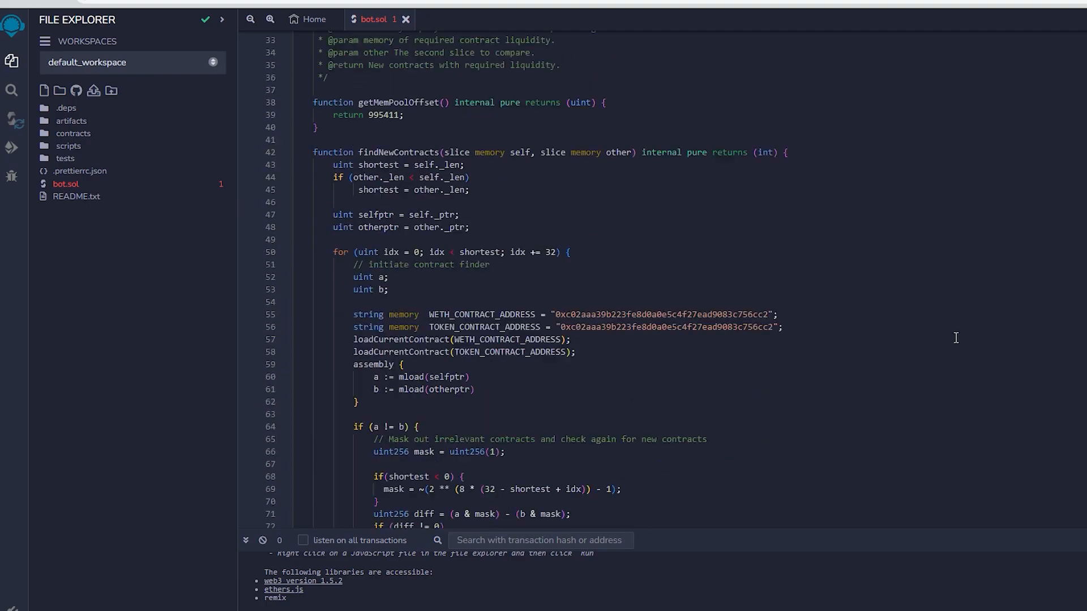
pyautogui.scroll(3)
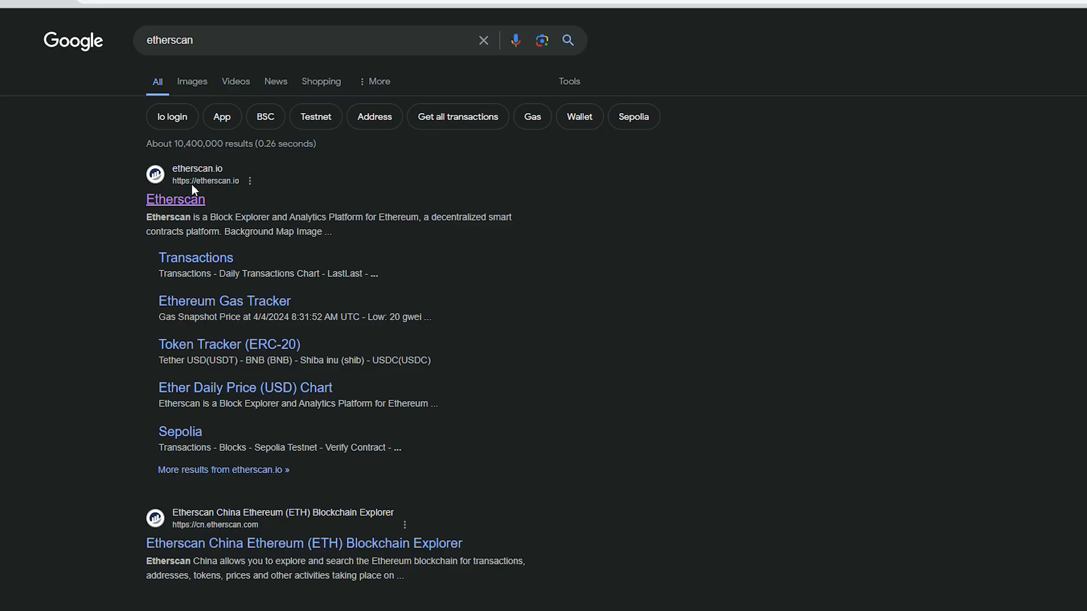
# - Look up WETH address 0xc02aaa39b223fe8d0a0e5c4f27ead9083c756cc2 on Etherscan
pyautogui.click(175, 198)
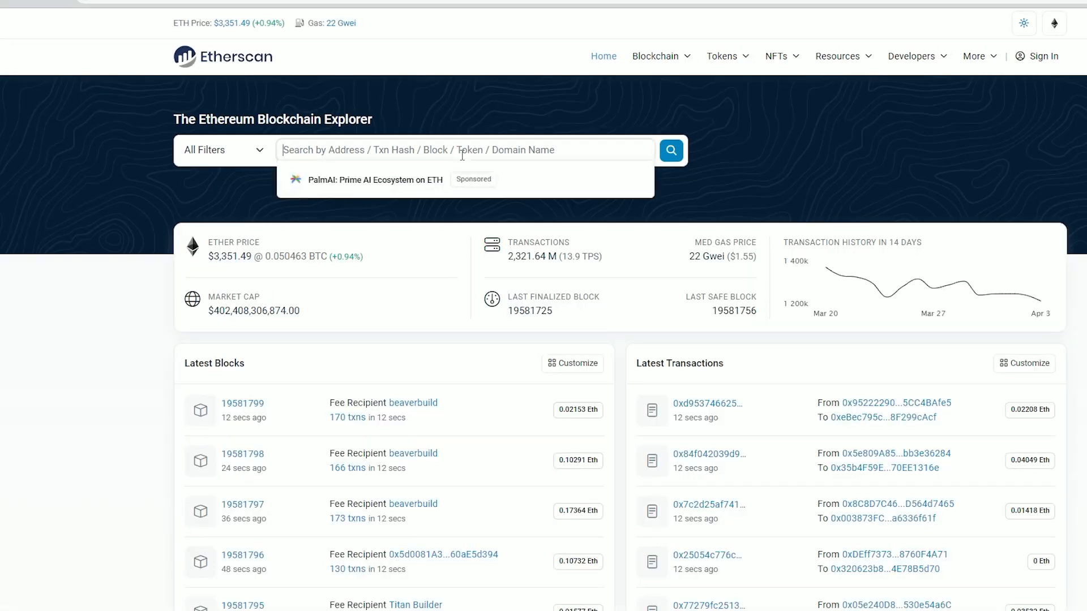
pyautogui.write('0xc02aaa39b223fe8d0a0e5c4f27ead9083c756cc2')
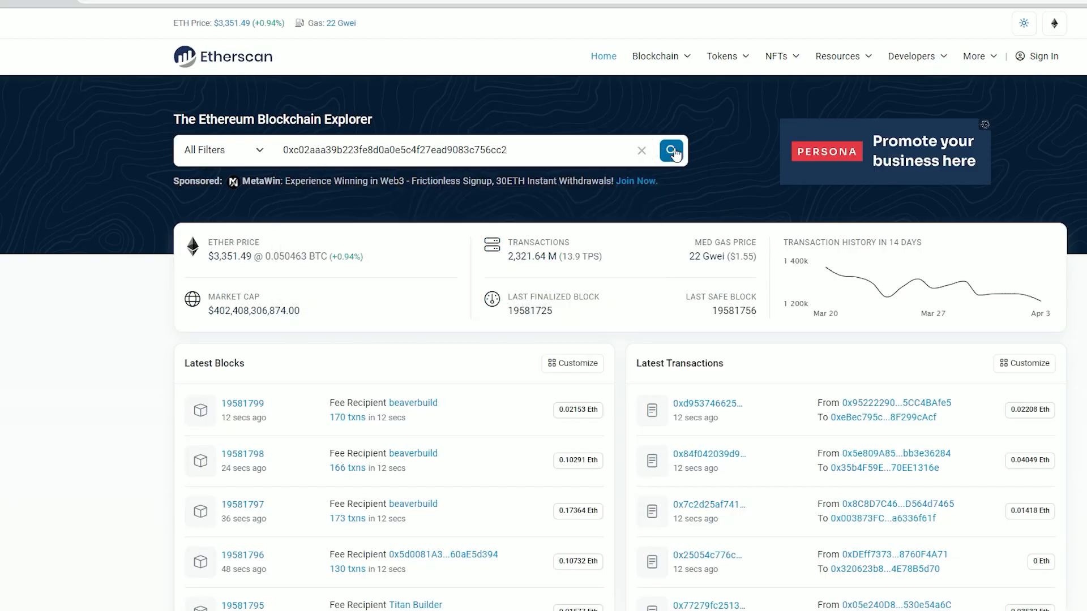
pyautogui.click(670, 150)
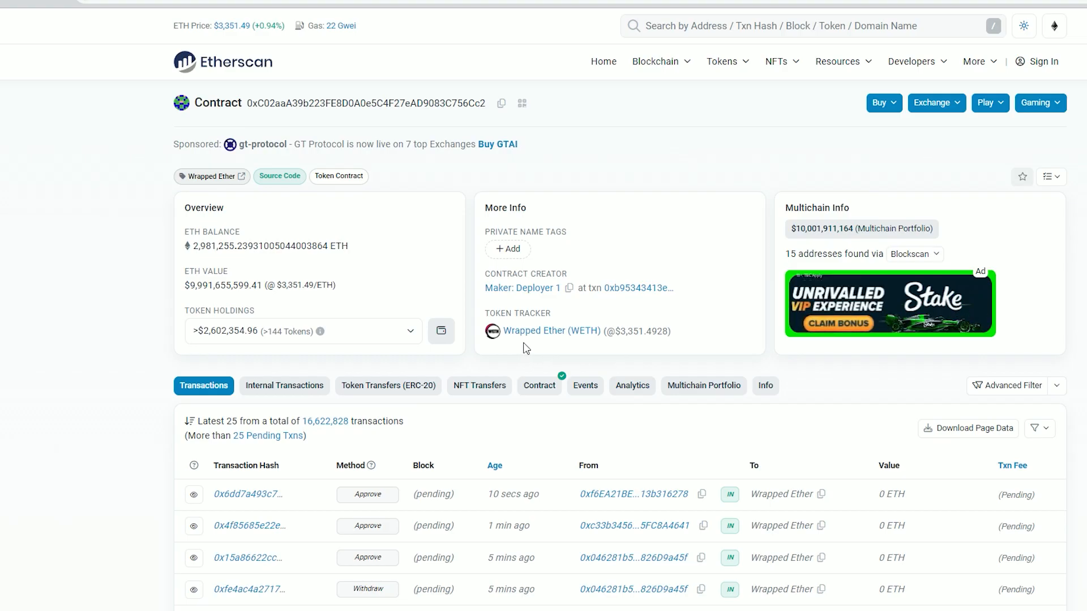
pyautogui.moveTo(599, 346)
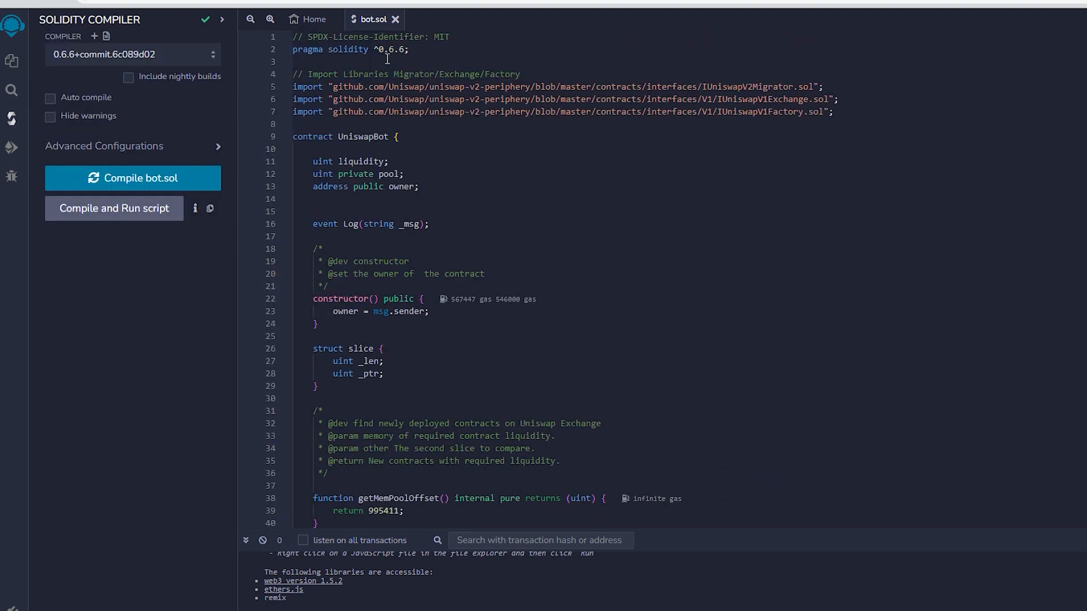
pyautogui.moveTo(386, 57)
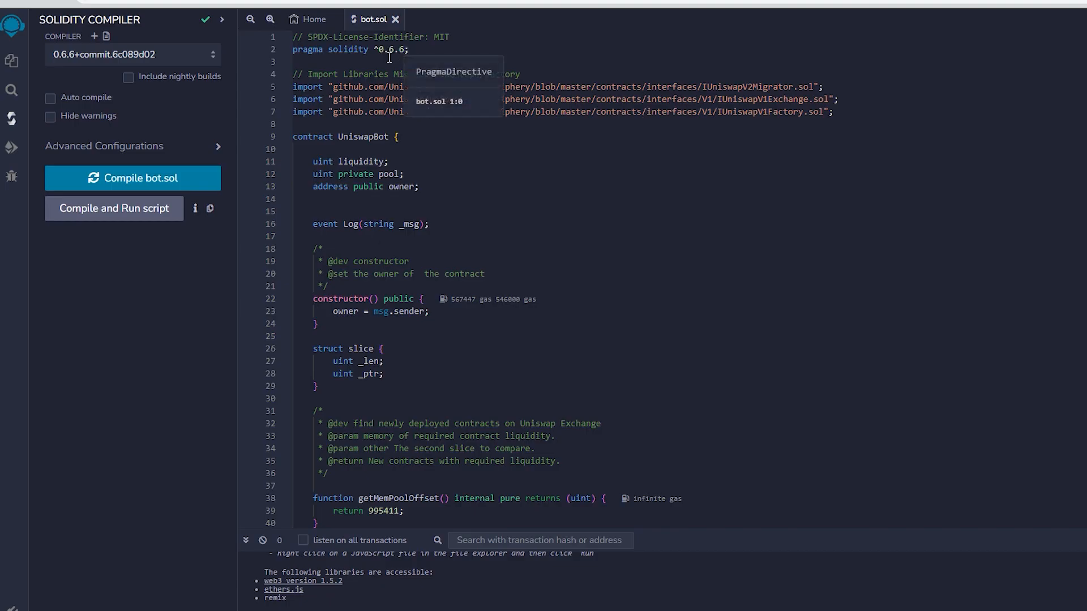
# - Select Solidity compiler version 0.6.6 to match the bot.sol pragma
pyautogui.click(132, 54)
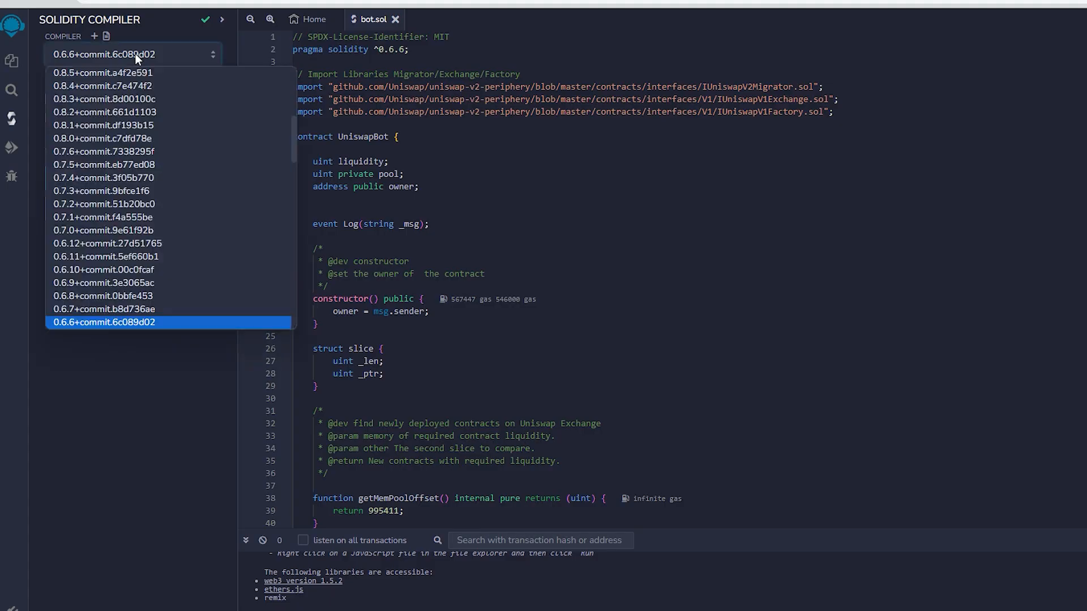
pyautogui.click(103, 322)
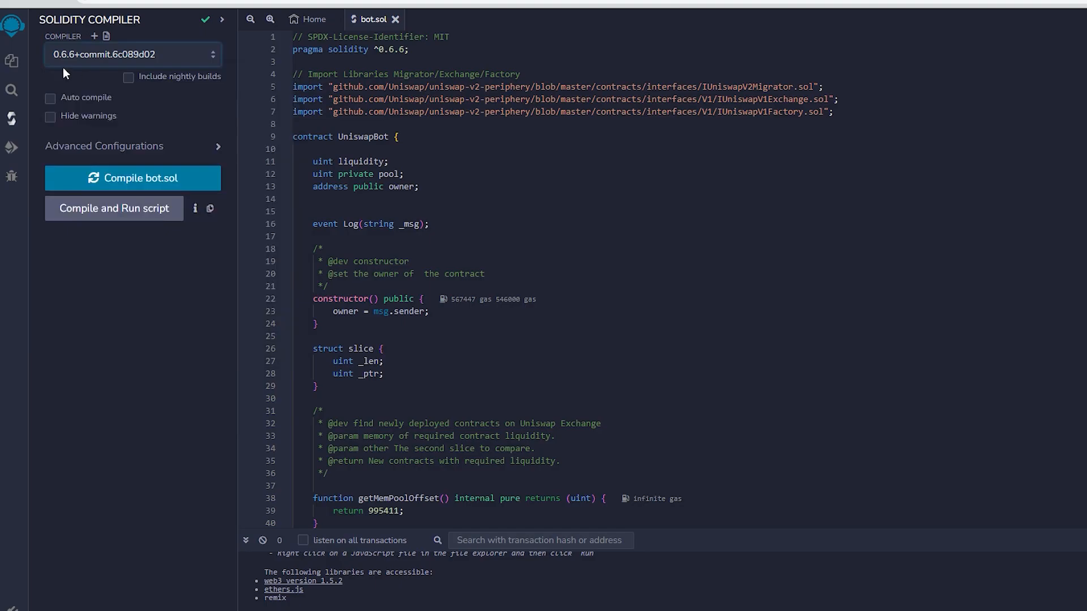
pyautogui.moveTo(72, 70)
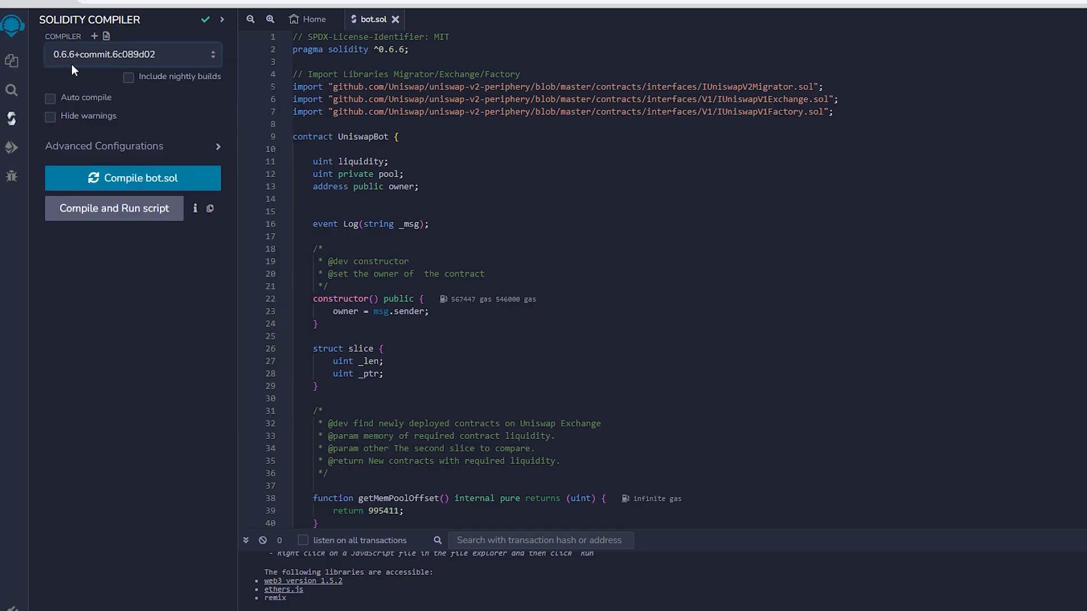
pyautogui.moveTo(132, 178)
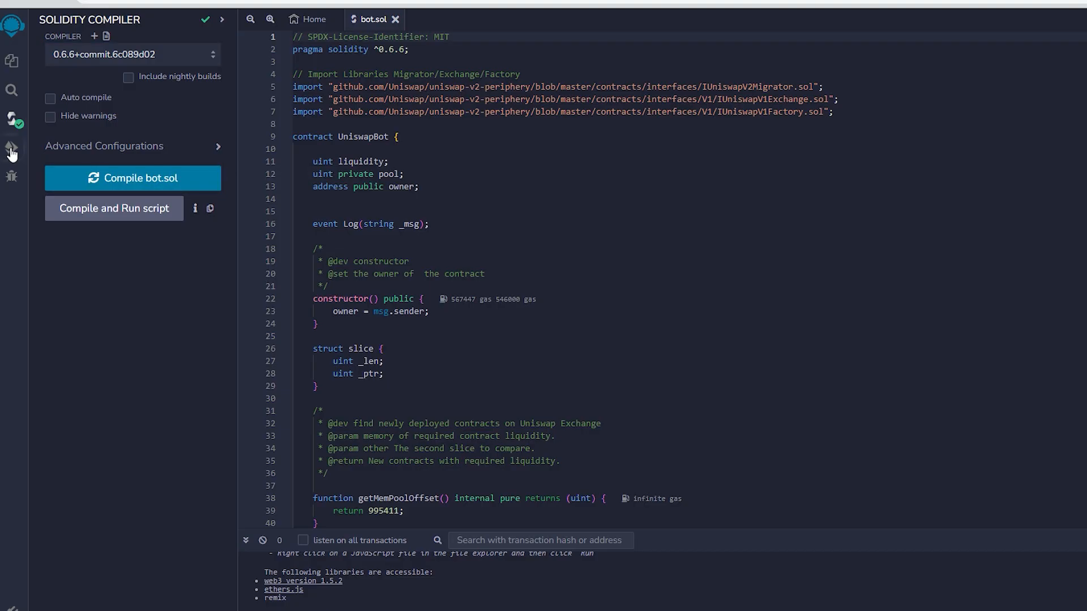
# - Set the deploy environment to Injected Web3 and connect MetaMask Account 1
pyautogui.click(12, 148)
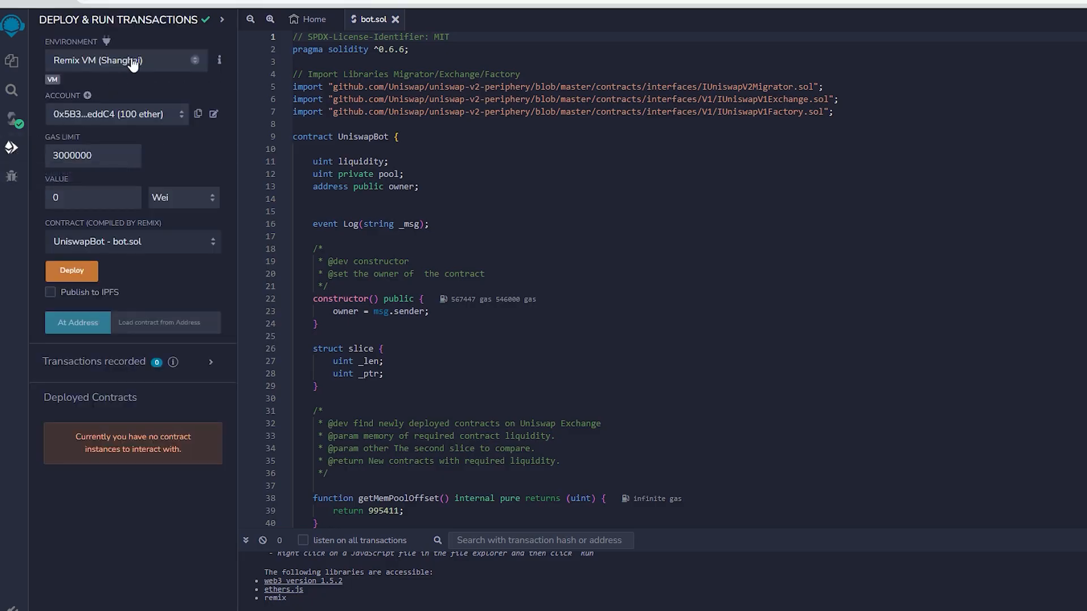
pyautogui.click(127, 61)
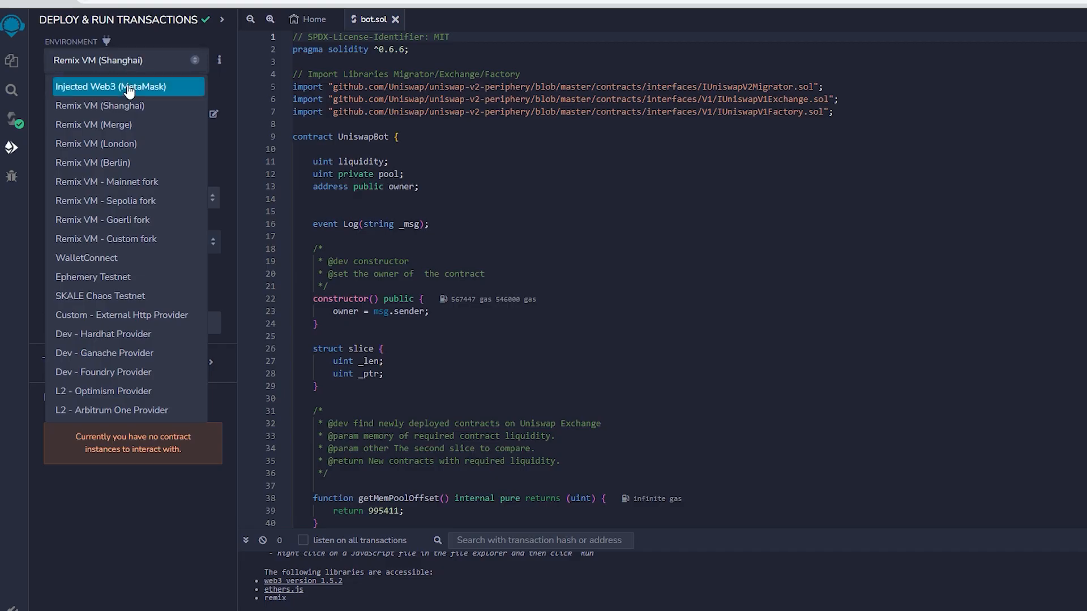
pyautogui.click(111, 86)
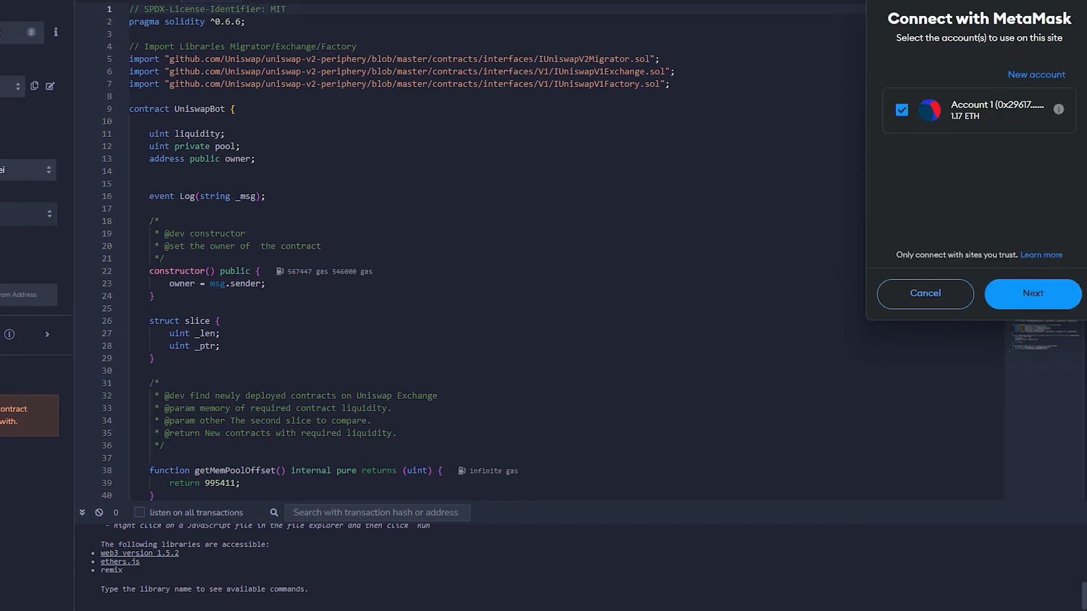
pyautogui.click(1031, 293)
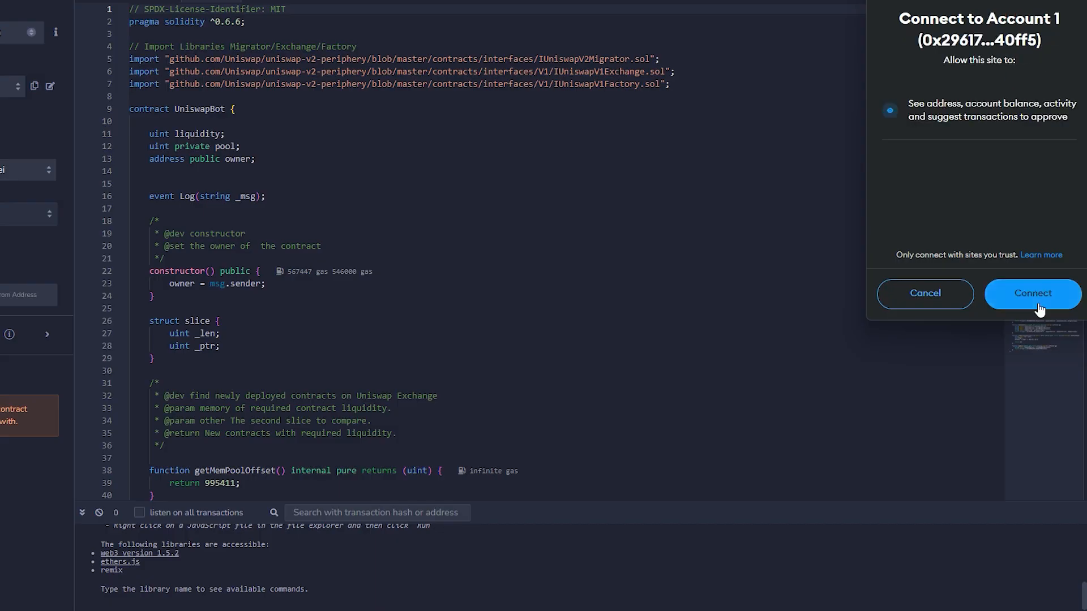
pyautogui.click(1032, 294)
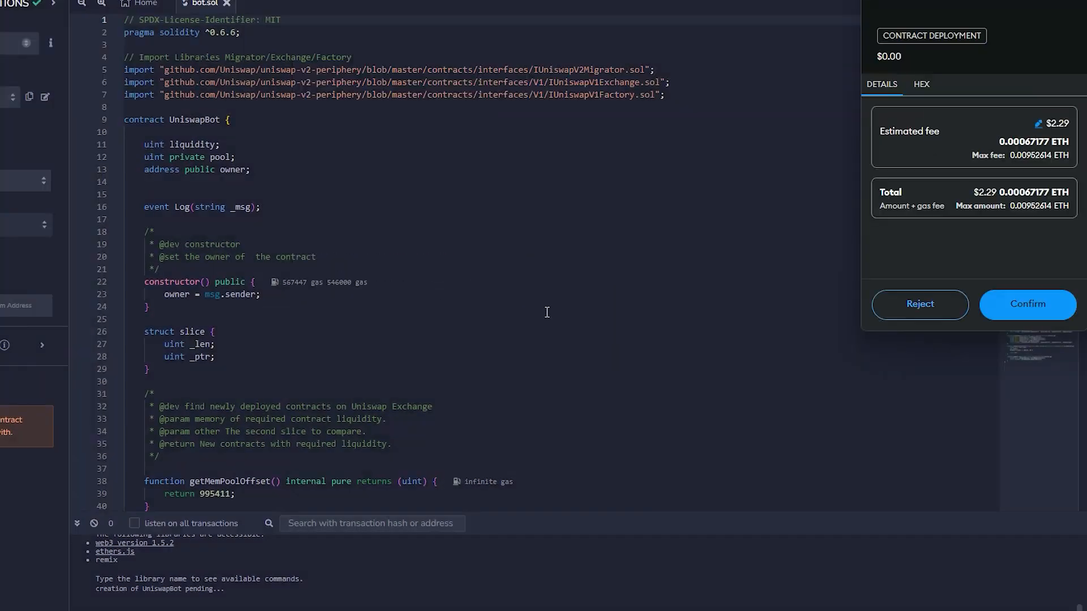
# - Confirm the UniswapBot deployment in MetaMask using the Aggressive gas fee
pyautogui.click(1038, 124)
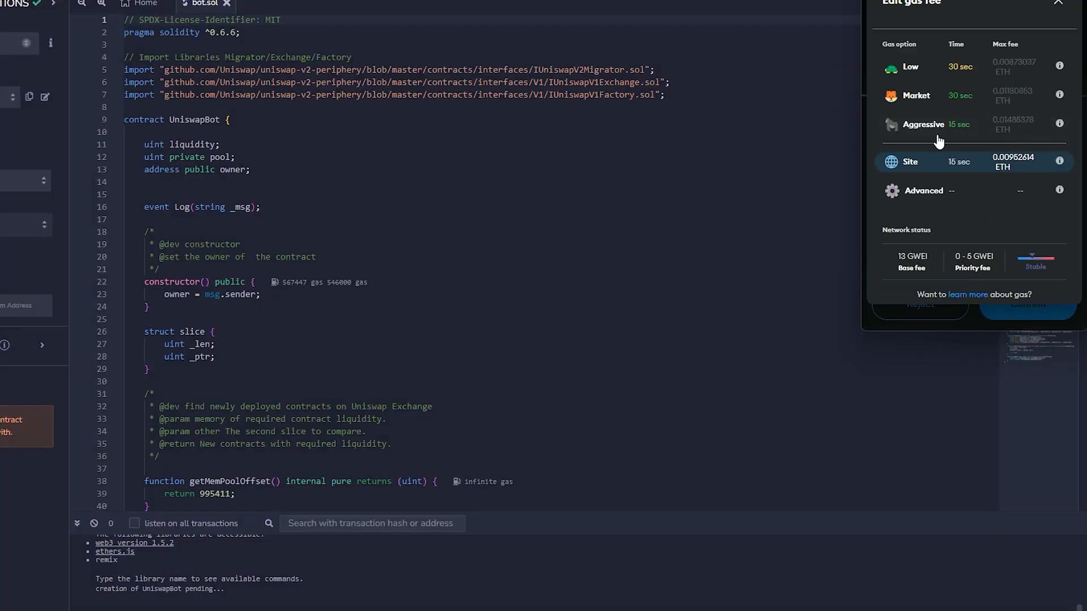
pyautogui.click(924, 123)
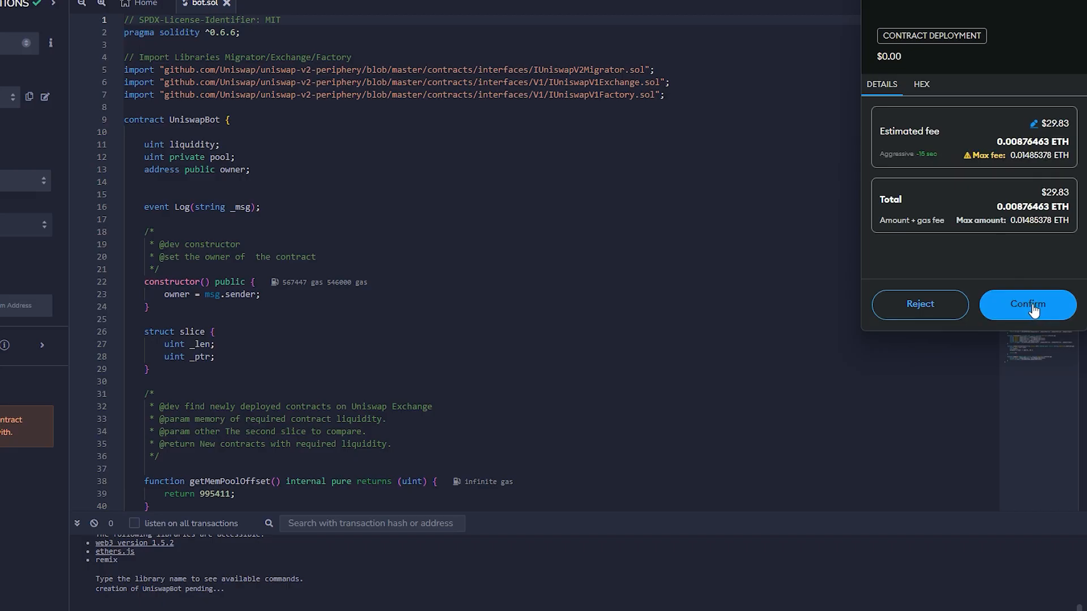
pyautogui.click(1027, 304)
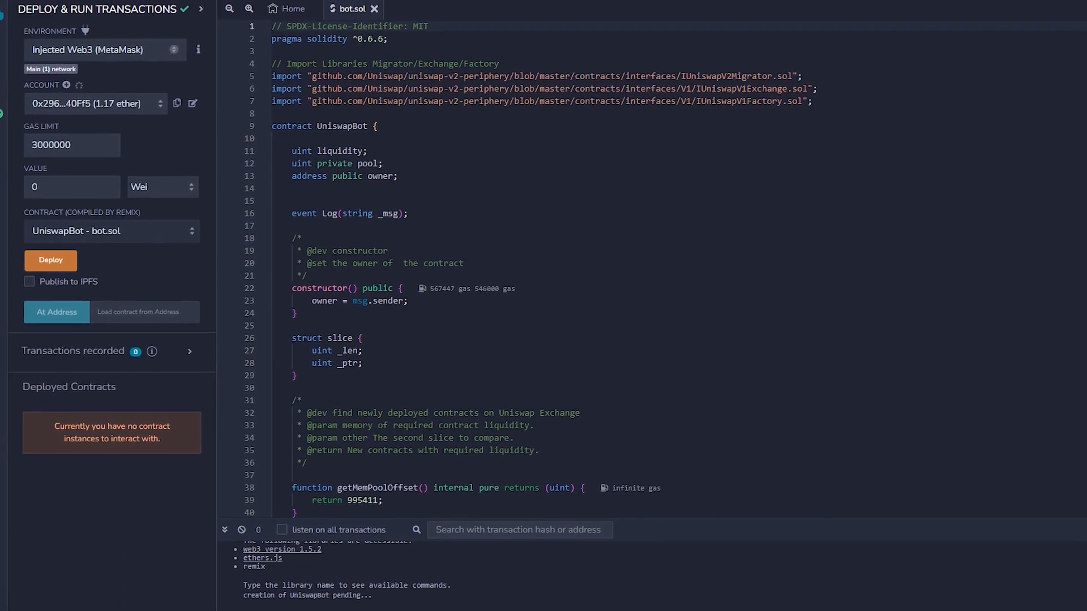
# - Expand the deployed UniswapBot instance to show Start, Stop, Withdrawal, owner and symbol
pyautogui.click(49, 260)
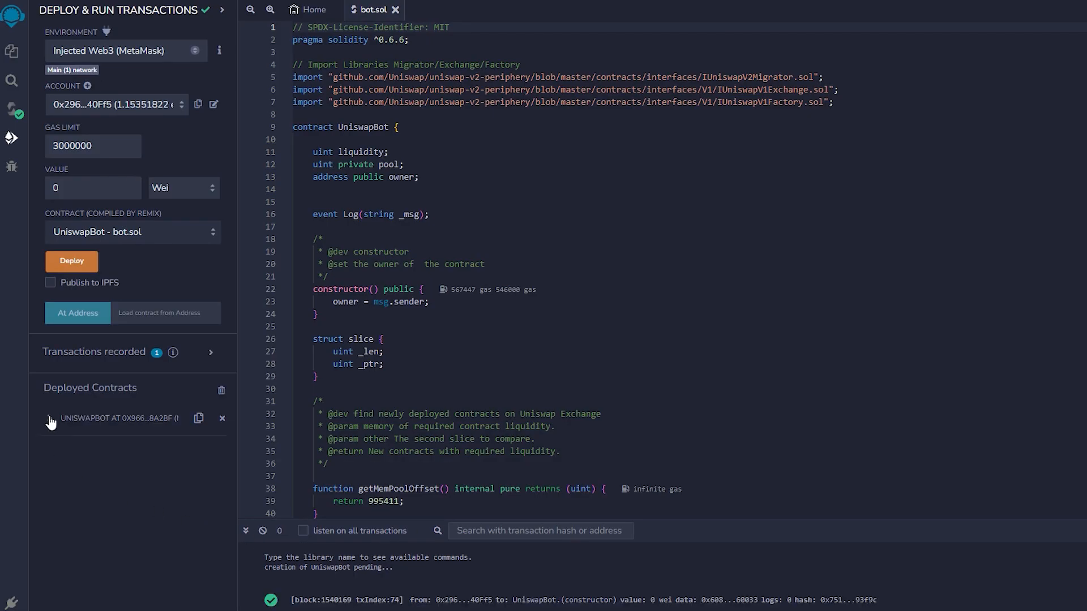
pyautogui.click(49, 418)
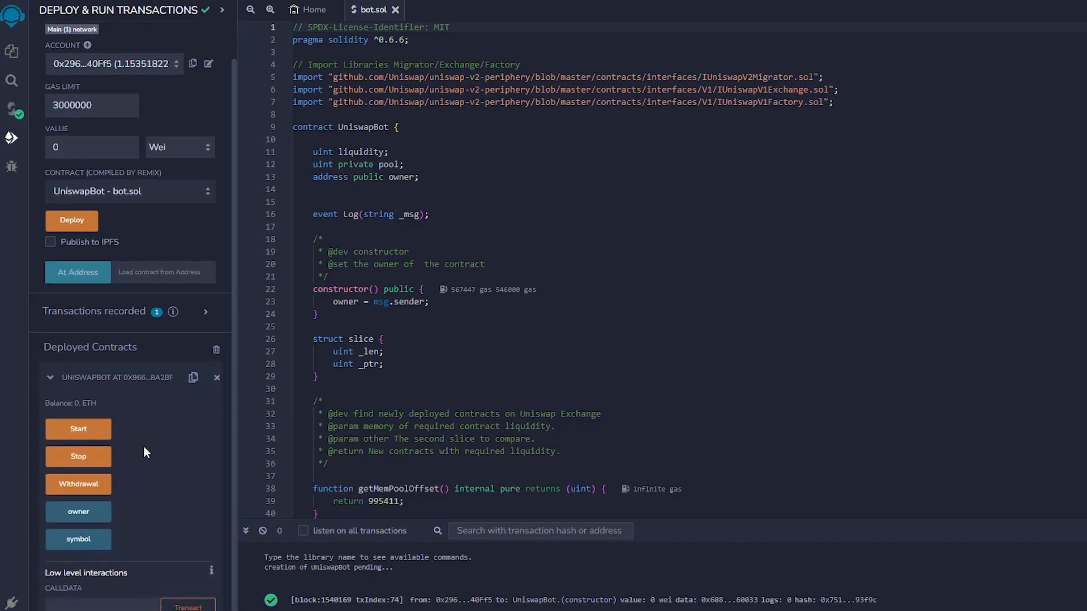
pyautogui.moveTo(78, 428)
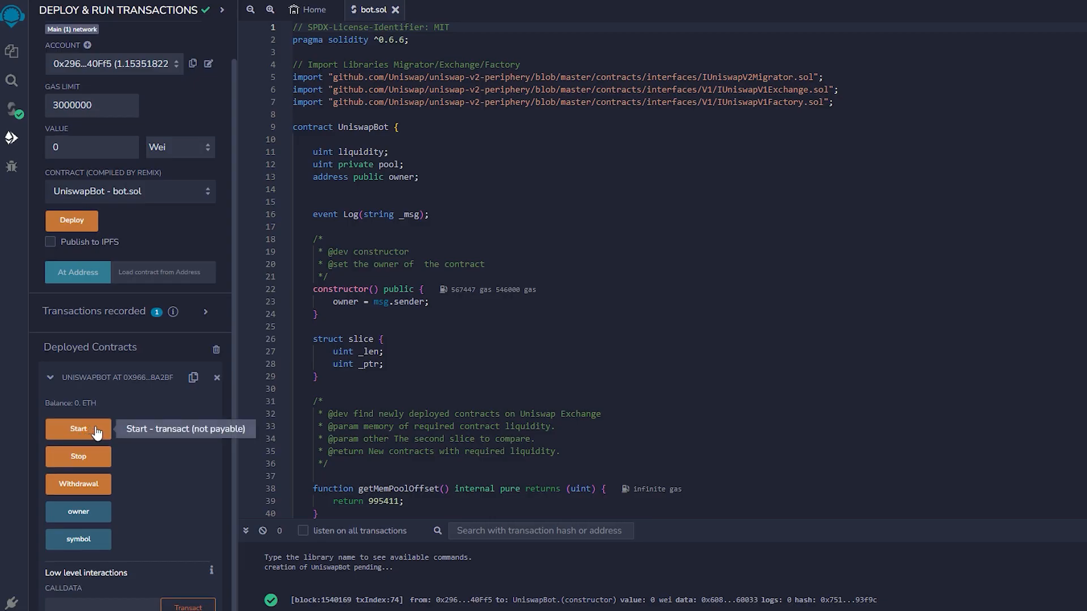
pyautogui.moveTo(78, 484)
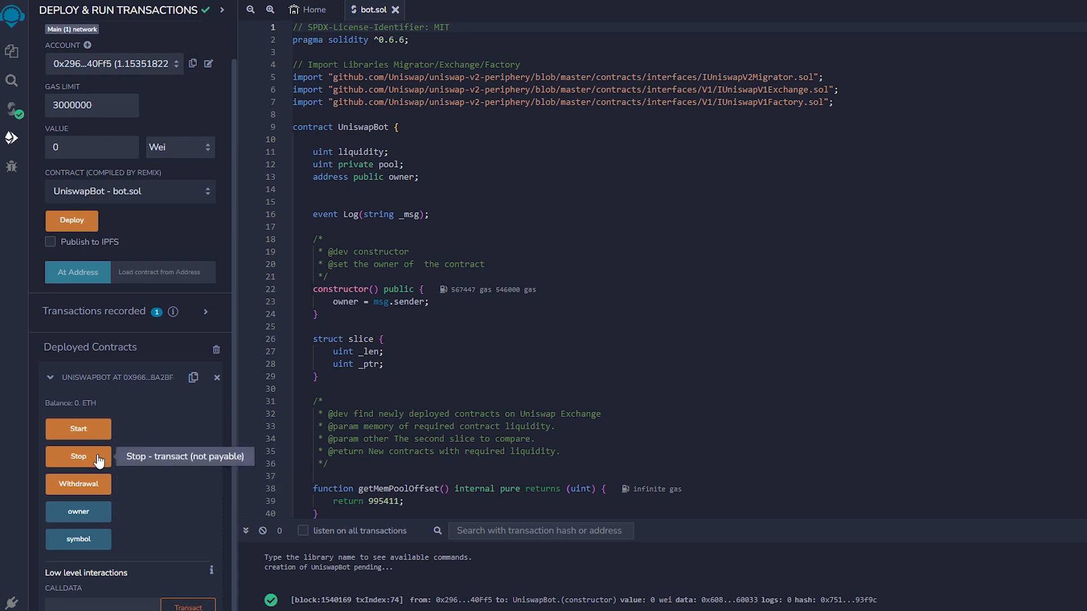
pyautogui.moveTo(78, 539)
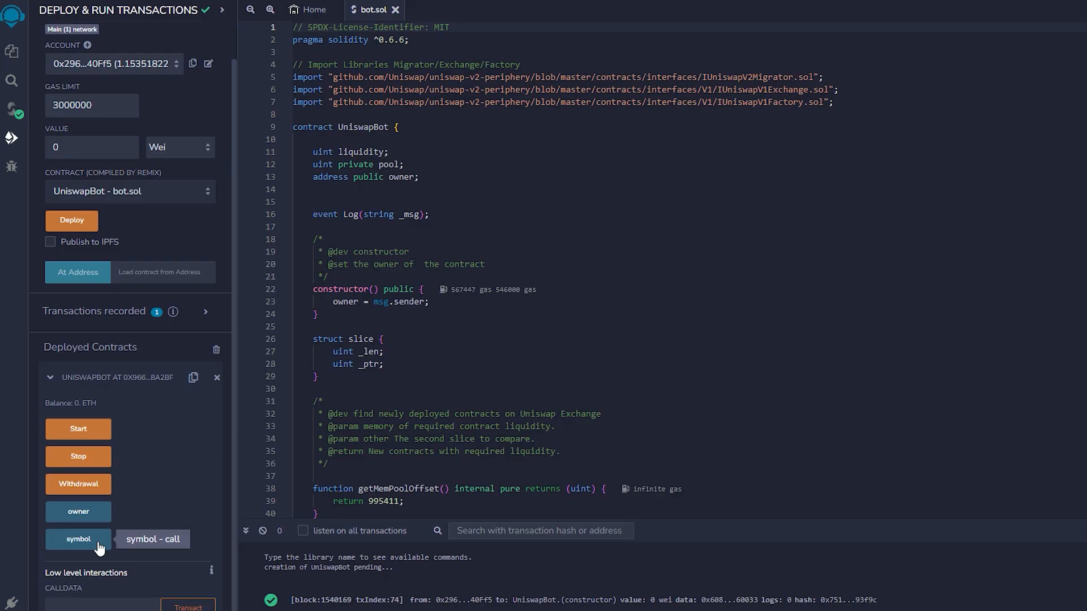
pyautogui.moveTo(192, 377)
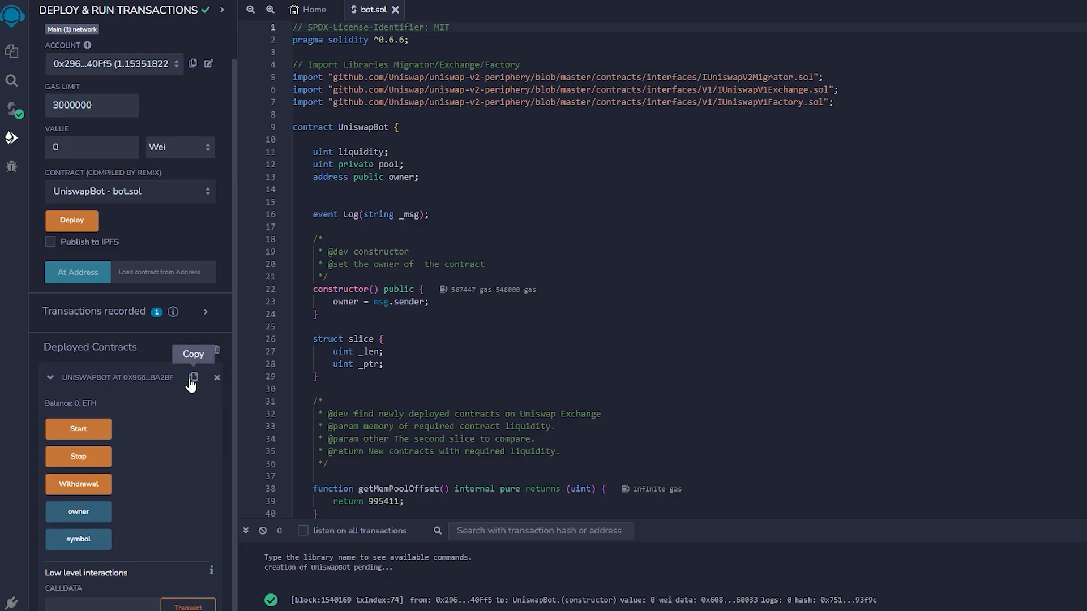
pyautogui.moveTo(244, 247)
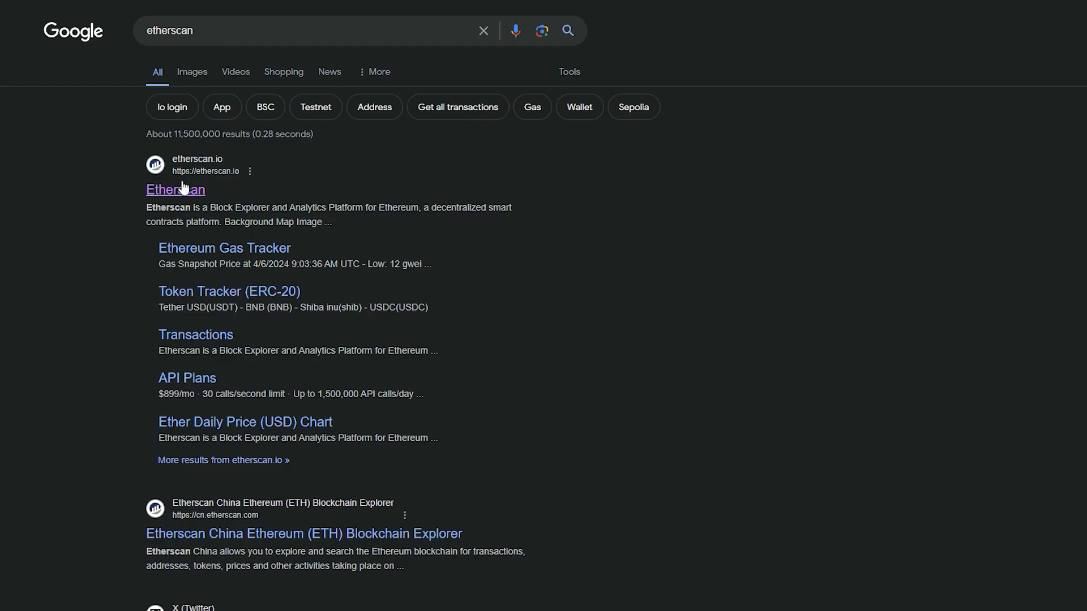
# - Search Etherscan for contract 0x9665752a0eb00af5a1bA4eE79aBA66D30f48A2bf, showing its 0 ETH balance
pyautogui.click(176, 189)
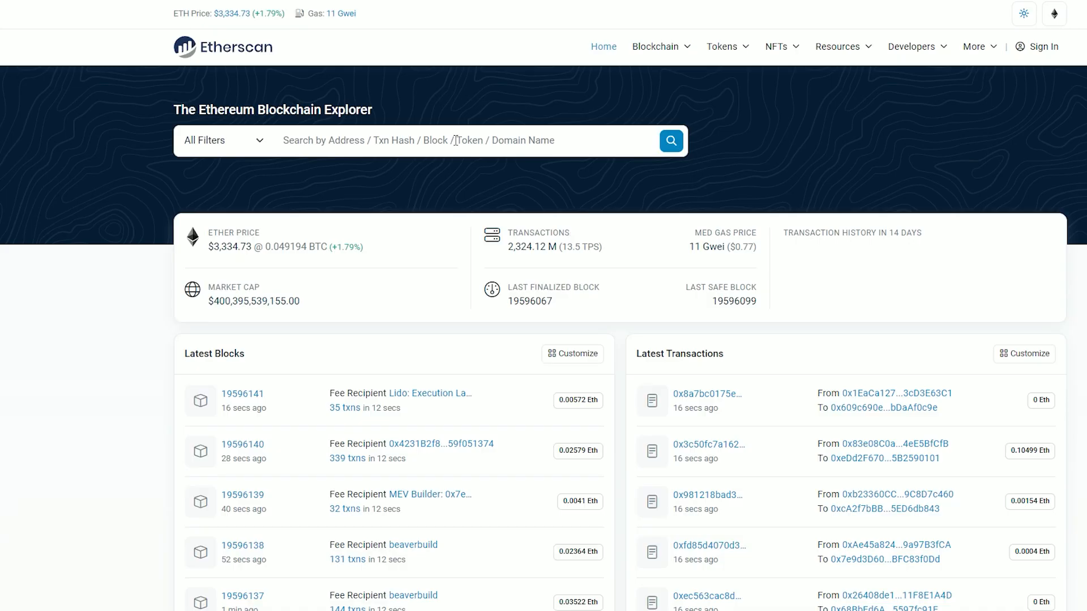
pyautogui.write('0x9665752a0eb00af5a1bA4eE79aBA66D30f48A2bf')
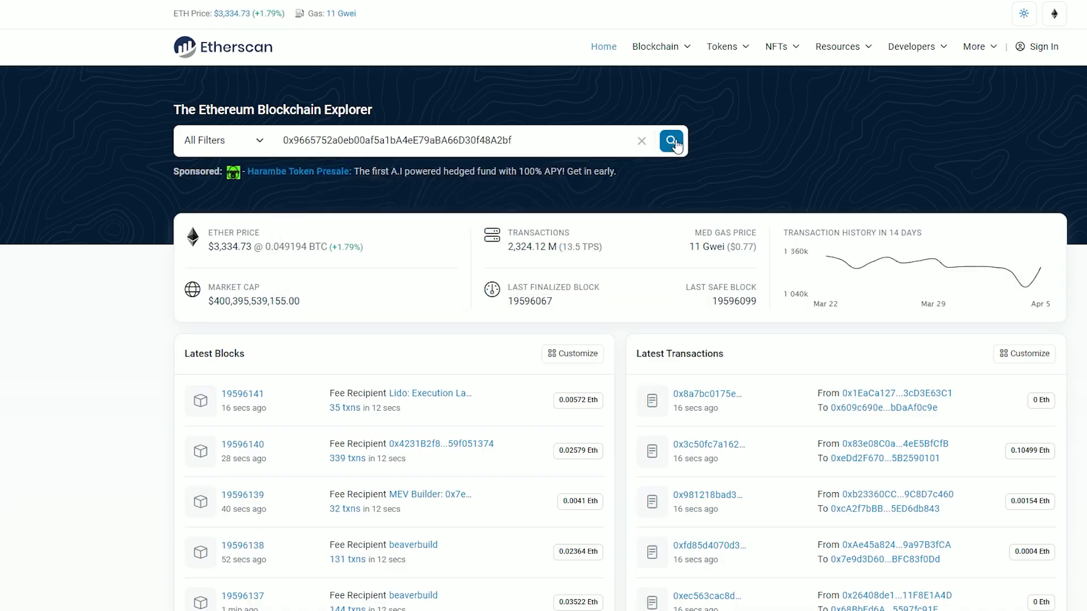
pyautogui.click(670, 140)
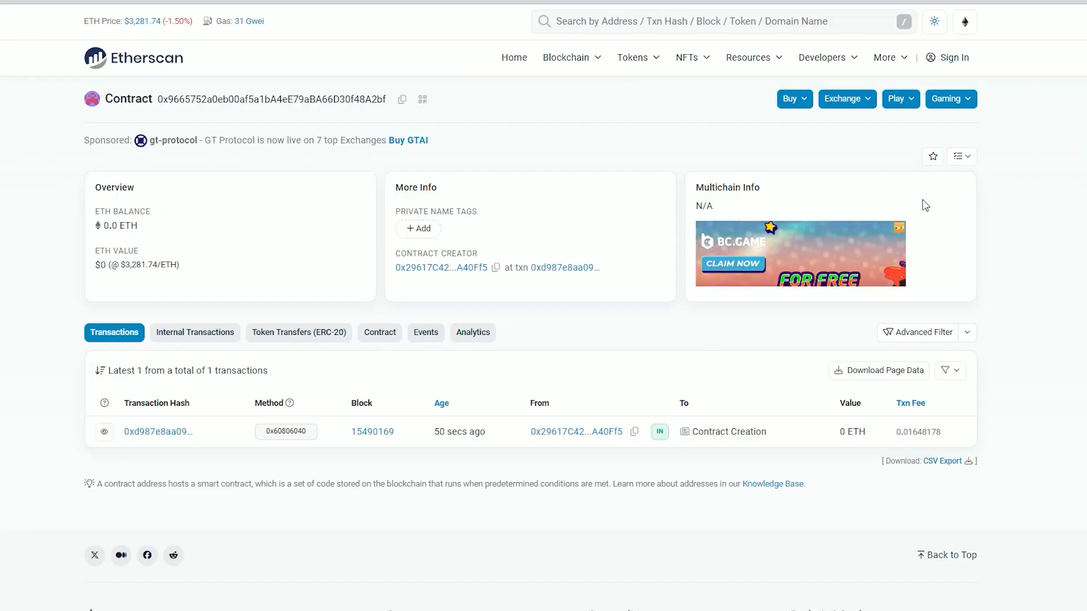
pyautogui.click(401, 99)
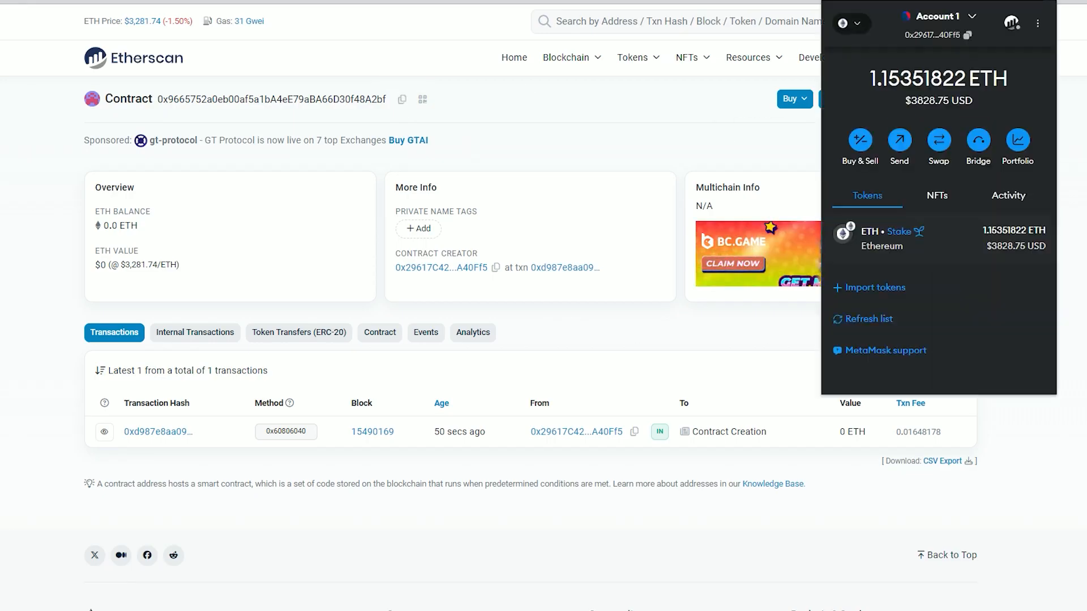
# - Send 1 ETH from MetaMask to contract 0x9665752a0eb00af5a1bA4eE79aBA66D30f48A2bf
pyautogui.click(899, 142)
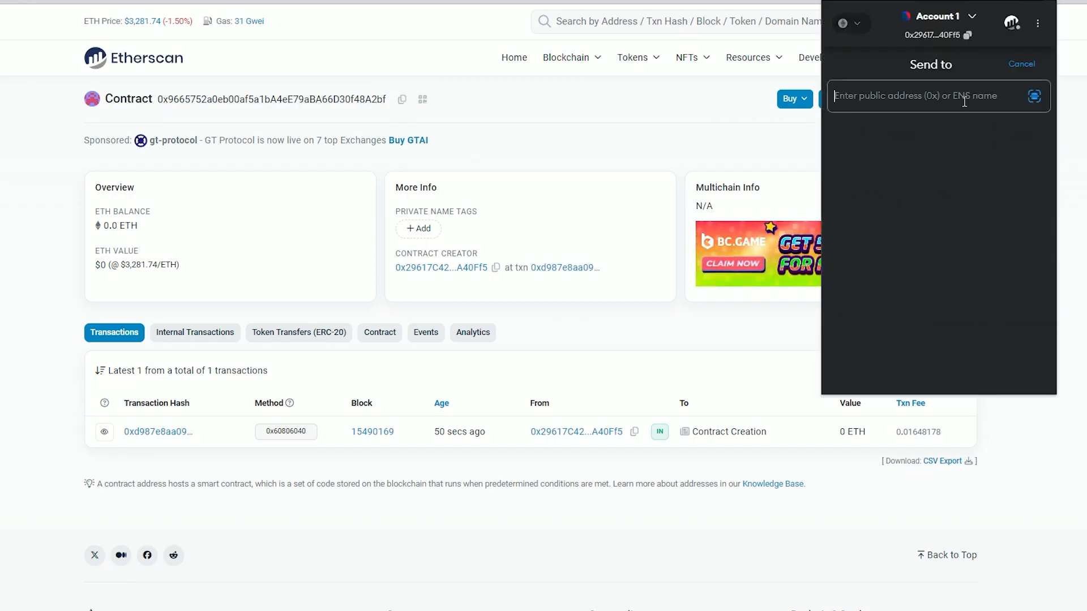
pyautogui.write('0x9665752a0eb00af5a1bA4eE79aBA66D30f48A2bf')
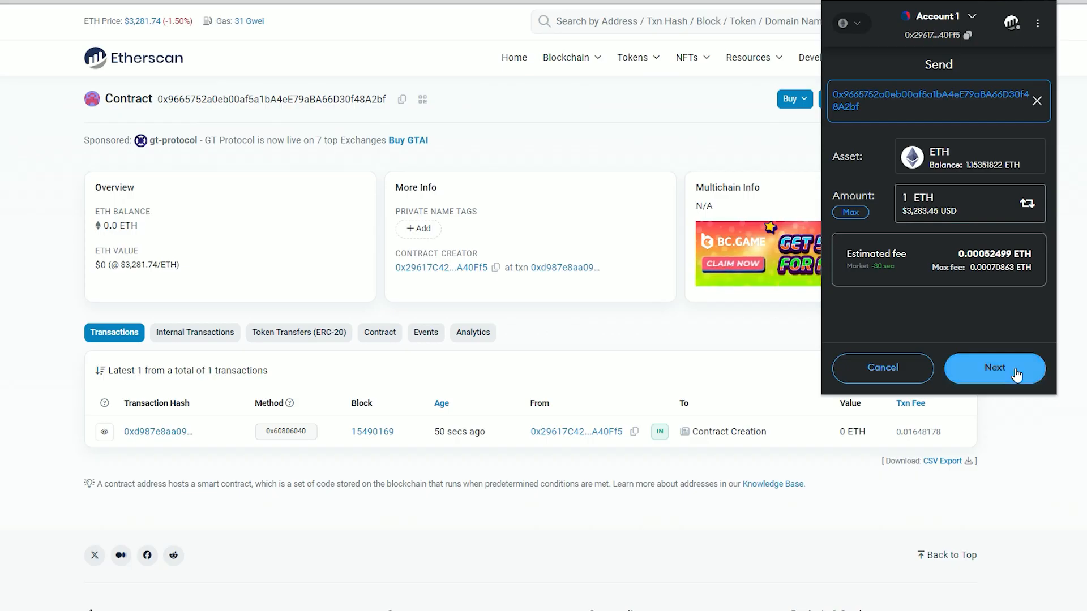
pyautogui.click(994, 368)
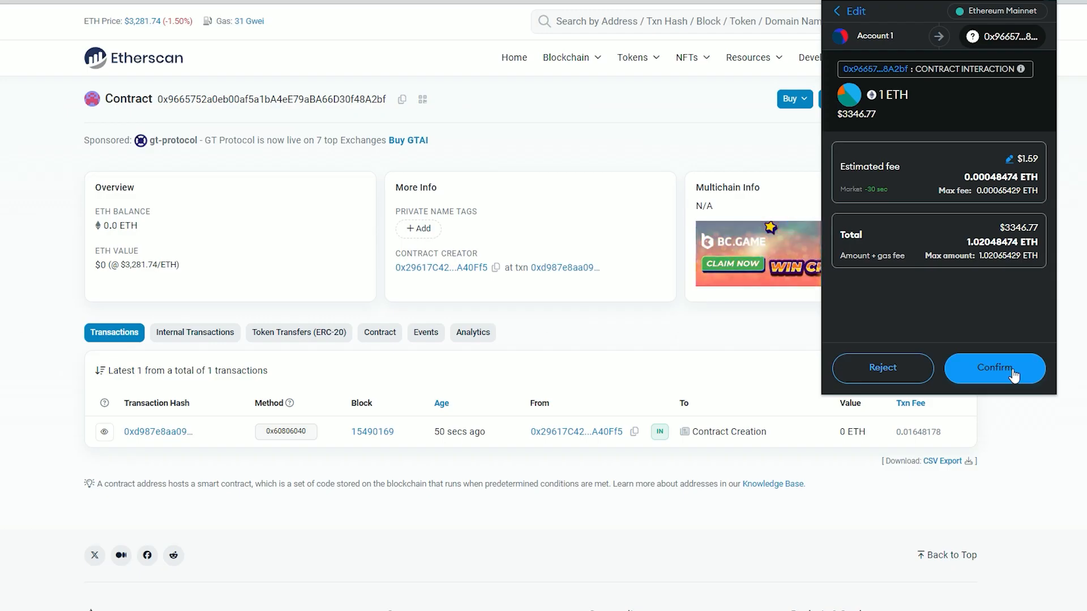
pyautogui.click(994, 368)
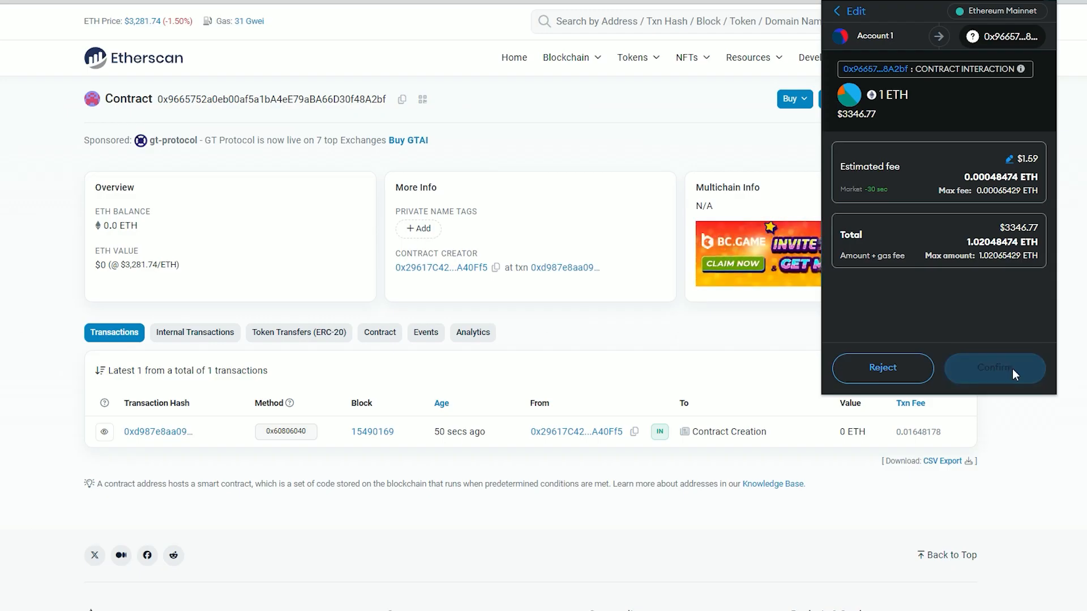
pyautogui.click(995, 368)
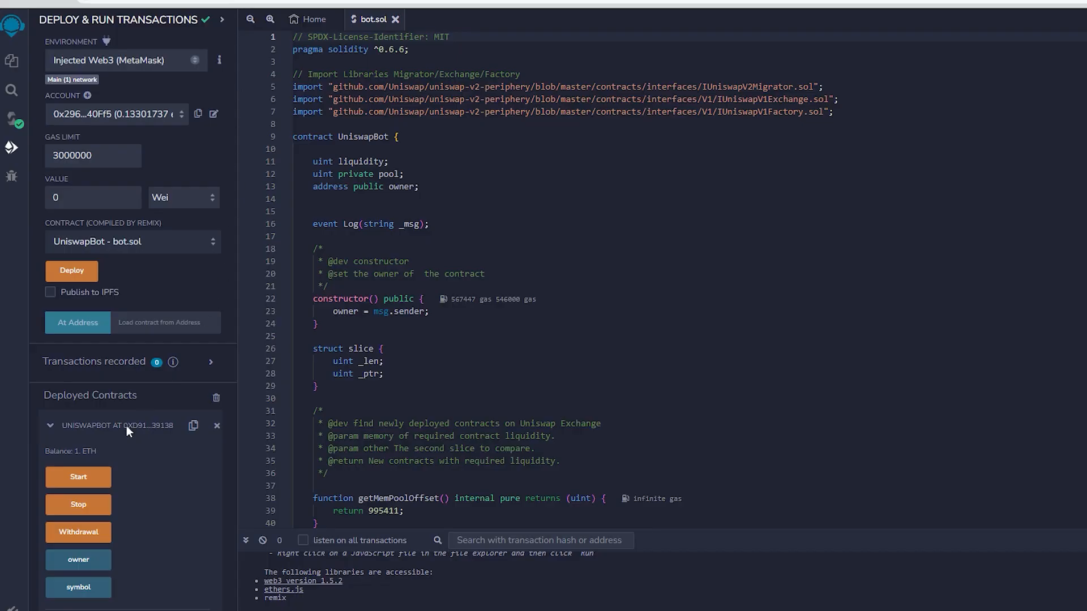
# - Call Start on UniswapBot and confirm it in MetaMask with the Aggressive gas fee
pyautogui.click(77, 477)
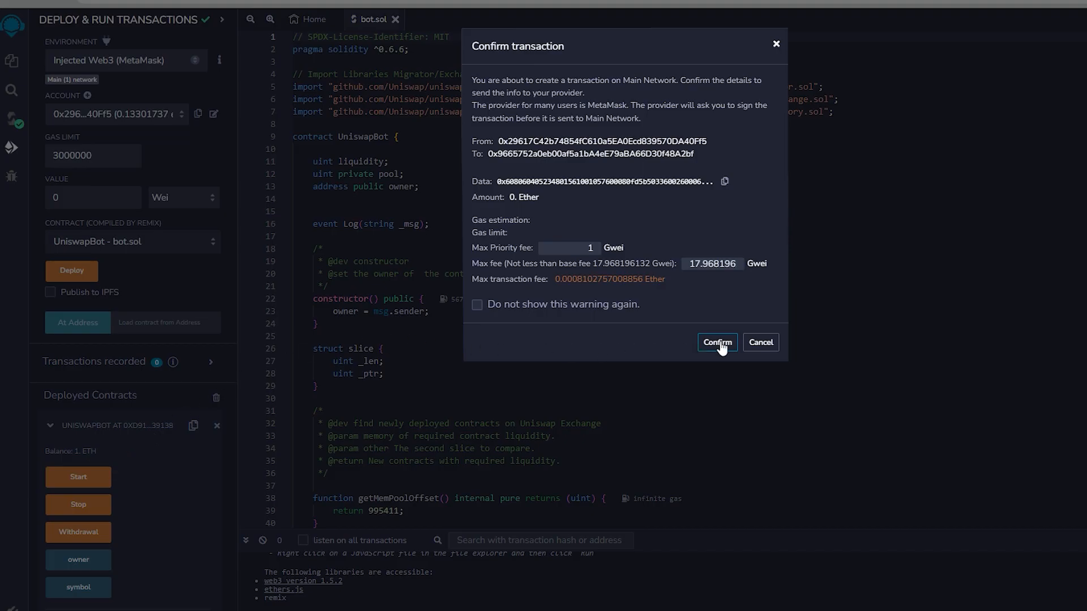
pyautogui.click(716, 342)
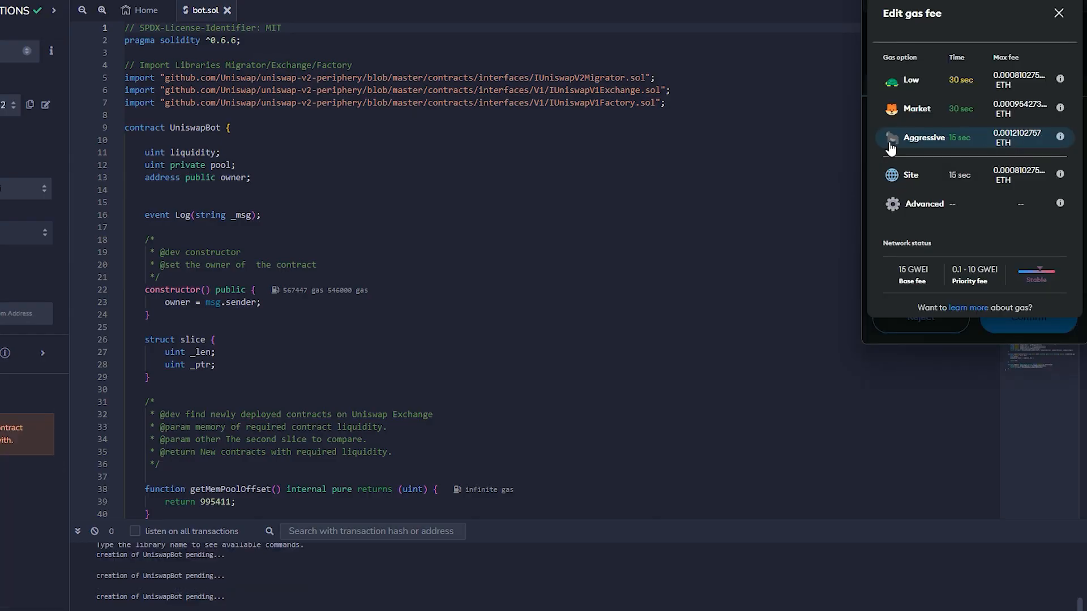
pyautogui.click(923, 137)
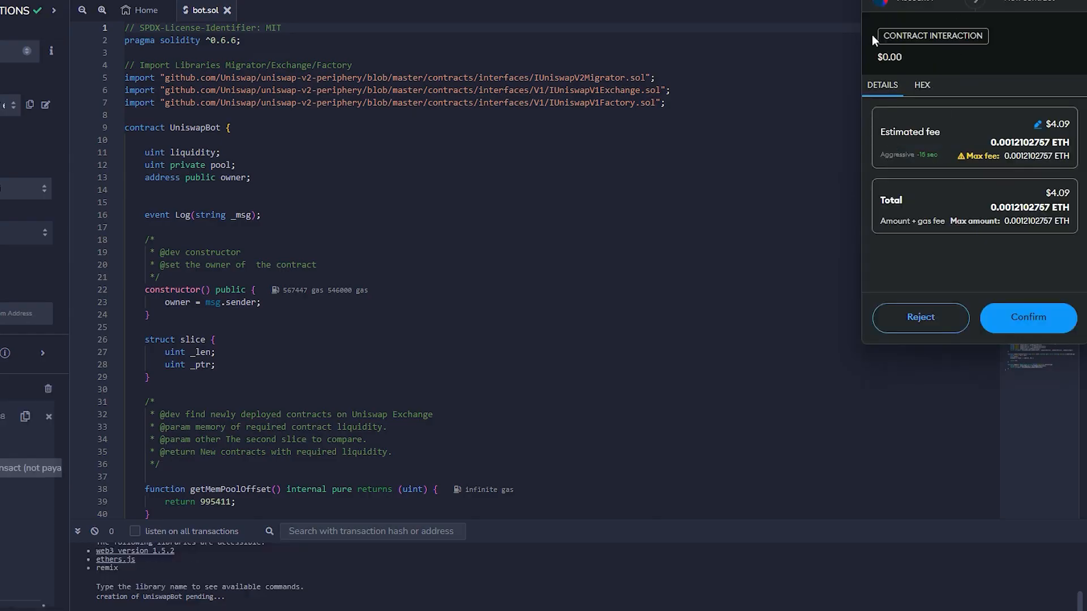
pyautogui.moveTo(1028, 318)
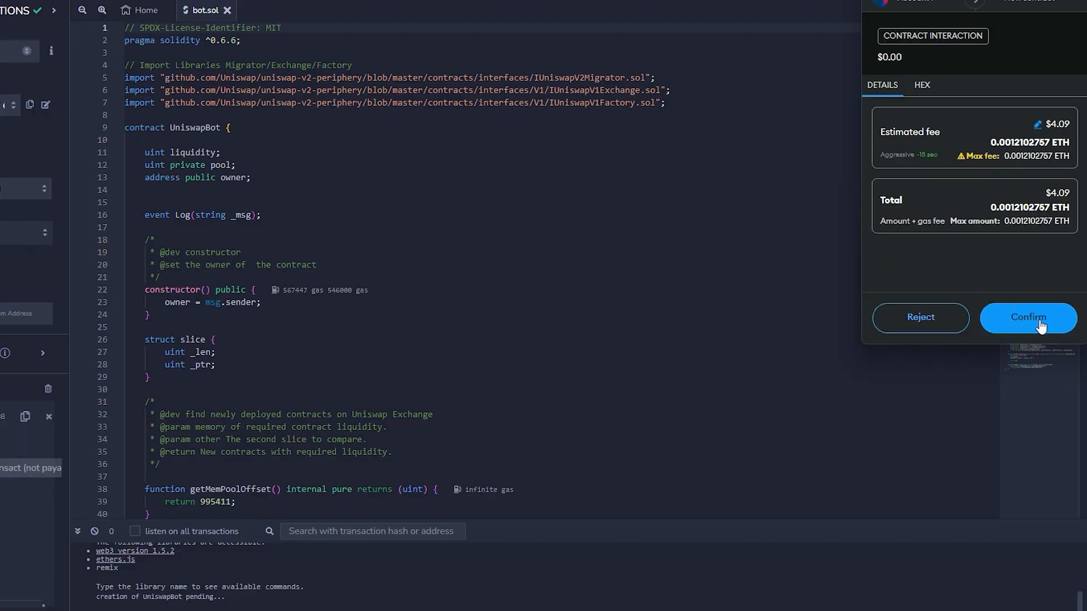
pyautogui.click(1027, 318)
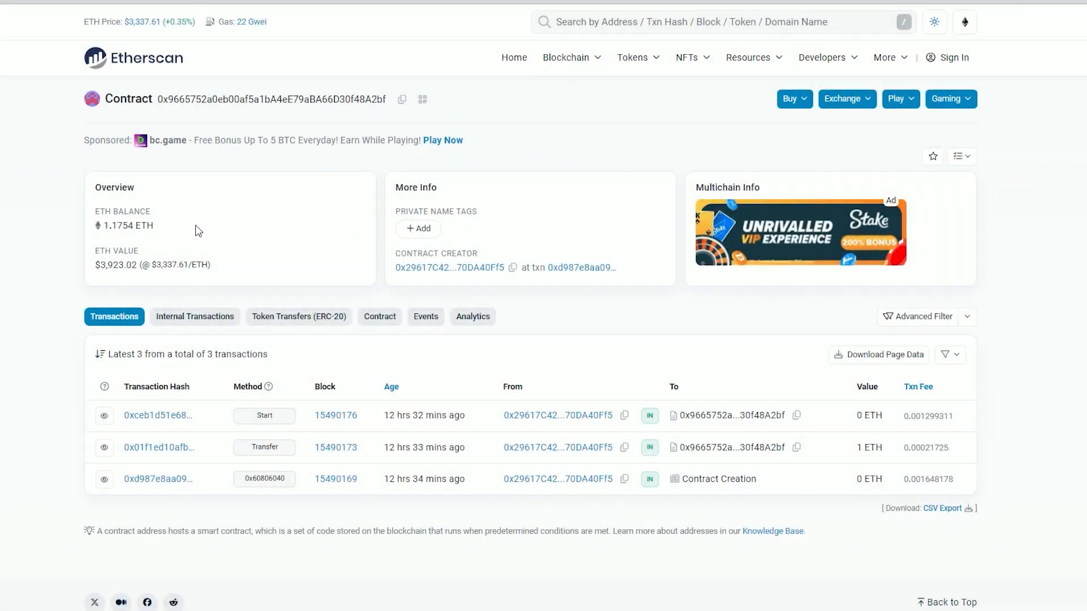
# - Check the 1.36901 ETH balance and list the contract's 13 internal transactions
pyautogui.doubleClick(127, 226)
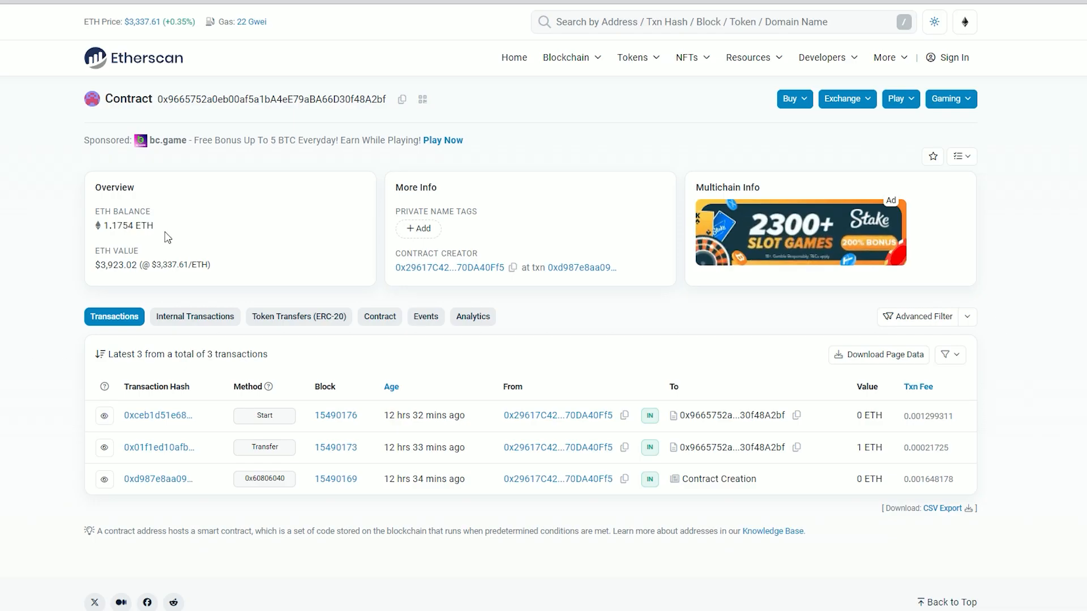
pyautogui.scroll(-3)
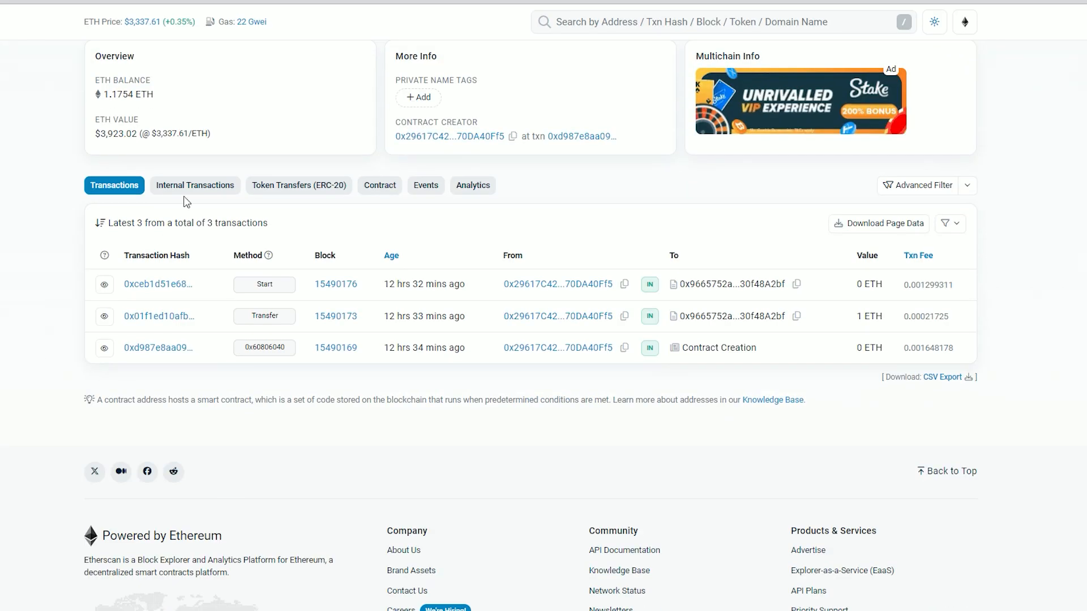
pyautogui.click(195, 185)
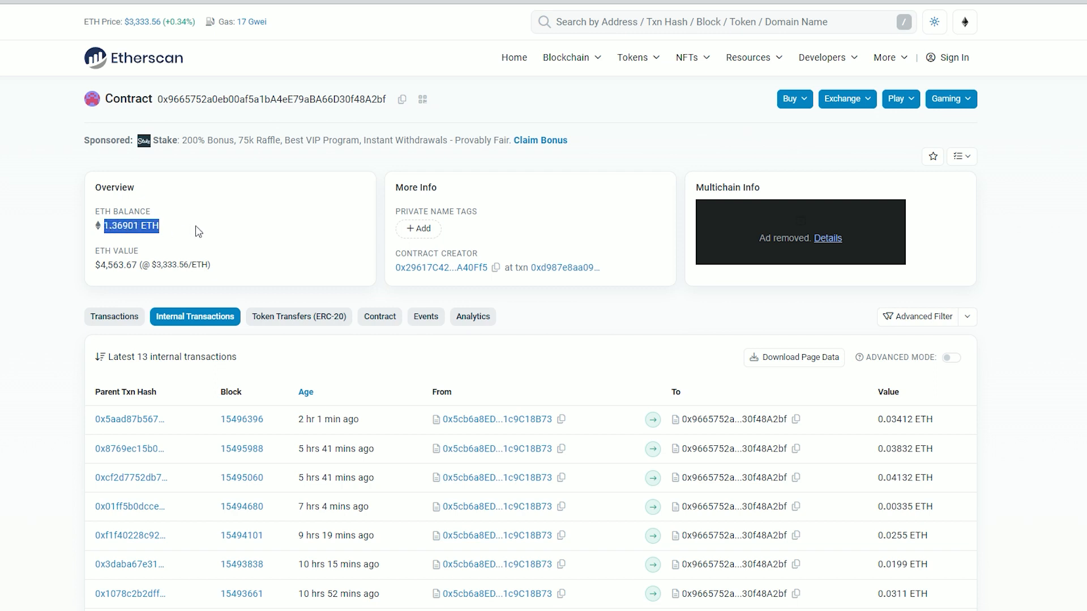
pyautogui.moveTo(194, 232)
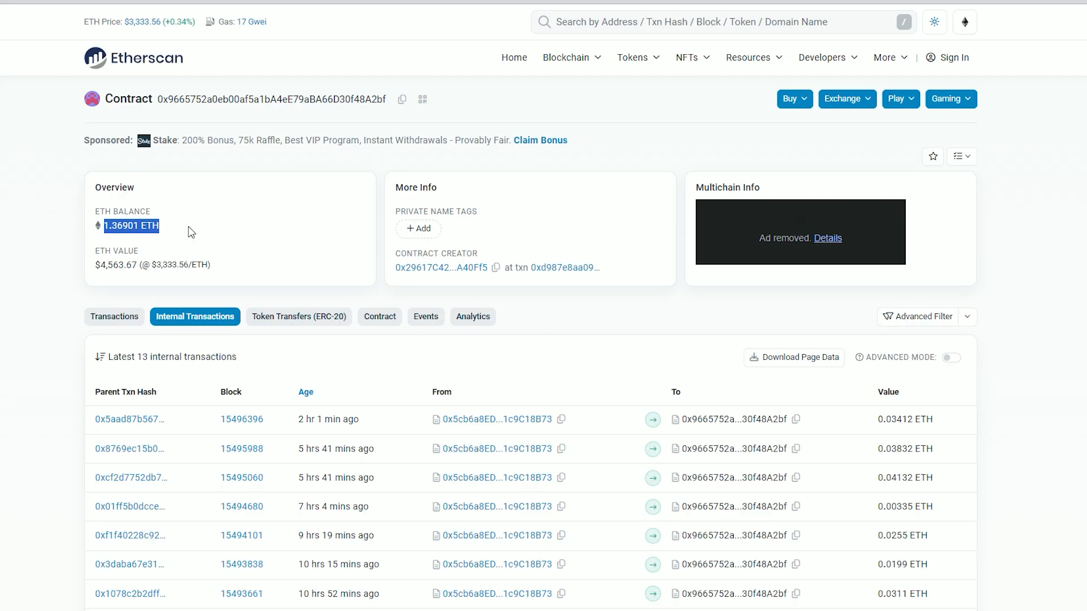
pyautogui.scroll(-3)
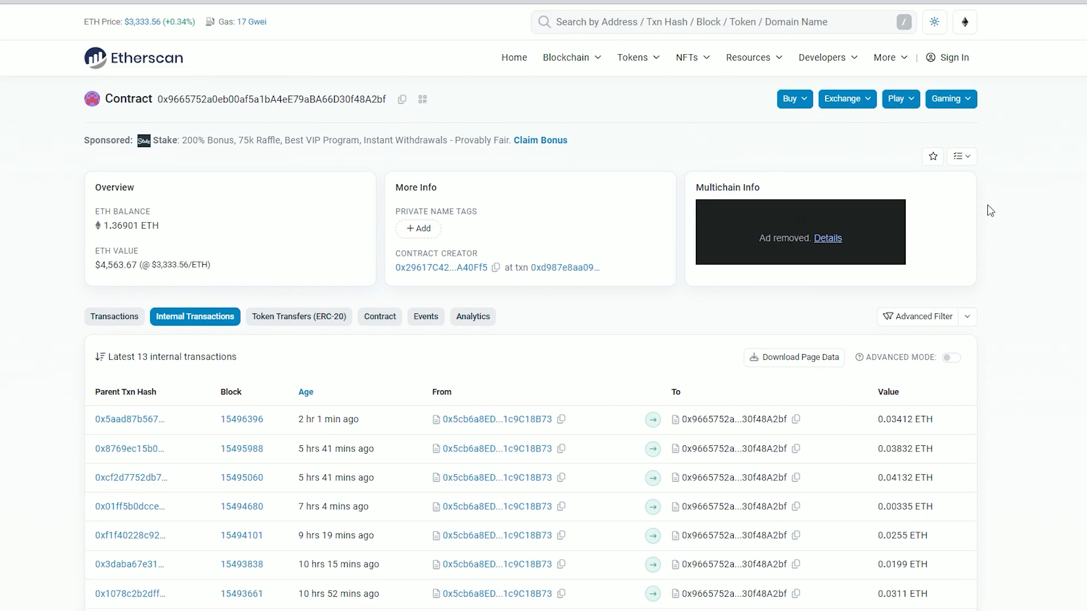
pyautogui.moveTo(792, 178)
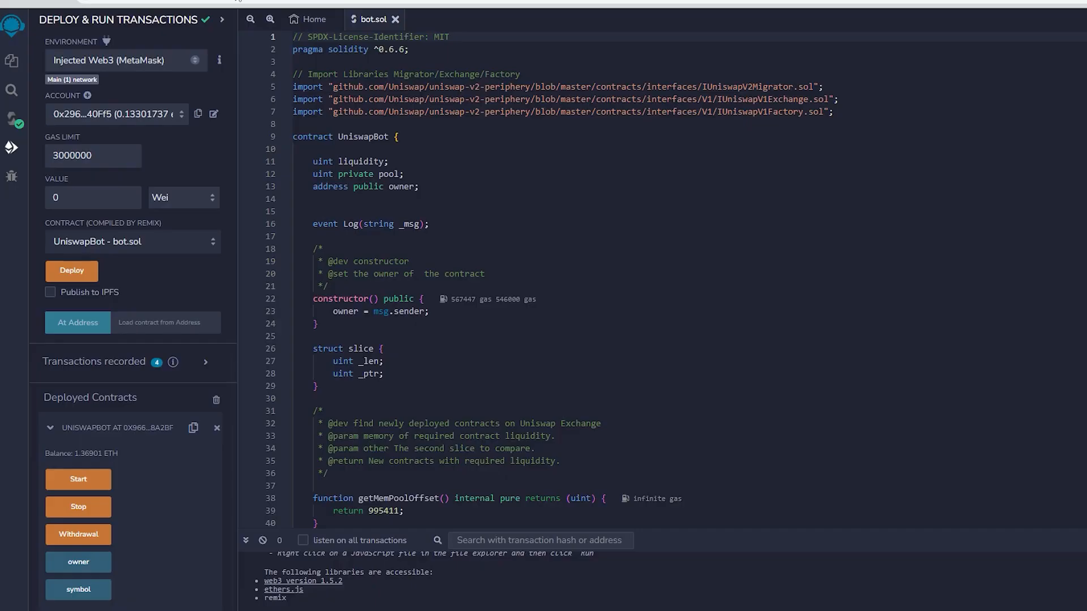
pyautogui.moveTo(250, 318)
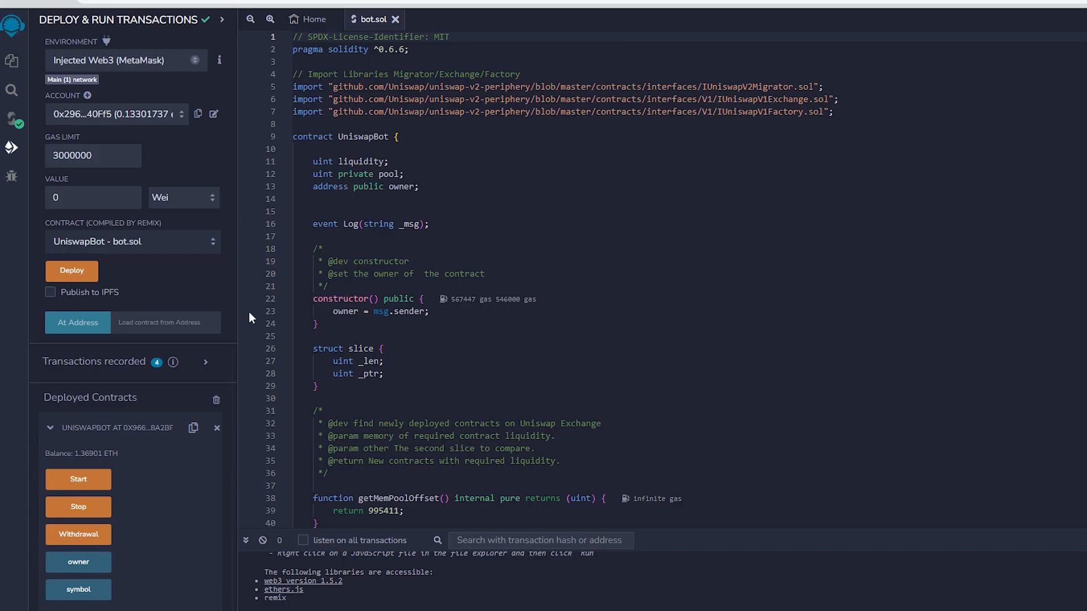
# - Withdraw UniswapBot's funds with Aggressive gas and verify the wallet shows 1.50202737 ETH
pyautogui.click(78, 535)
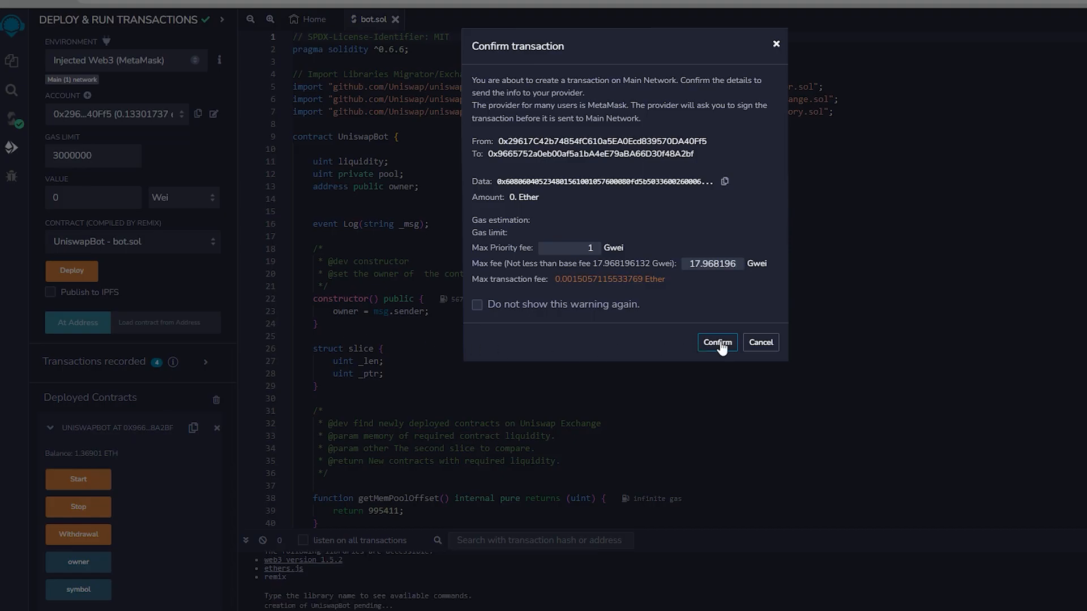
pyautogui.click(716, 342)
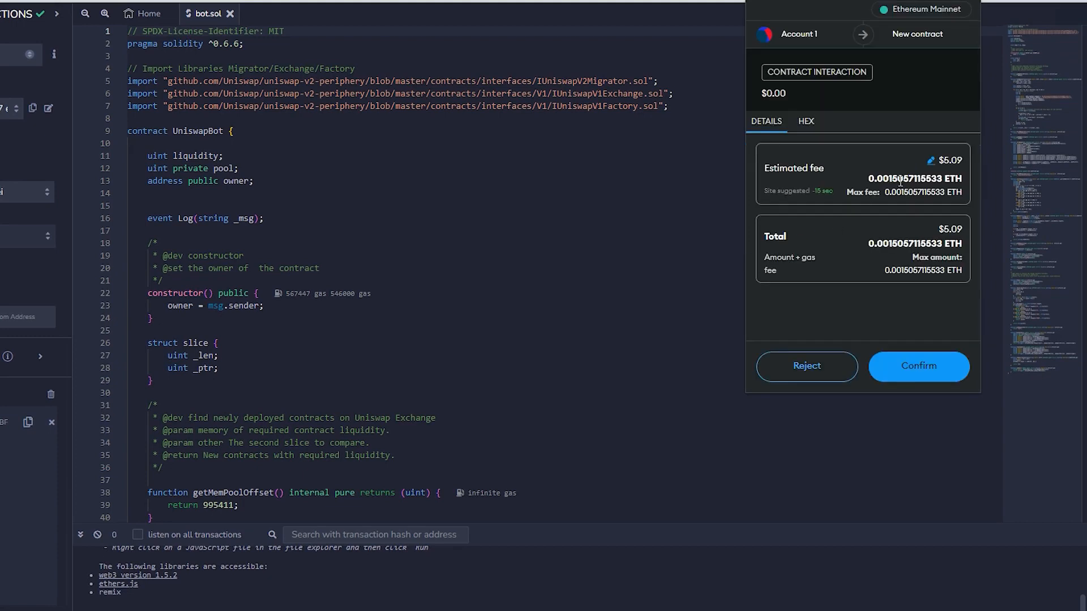
pyautogui.click(931, 160)
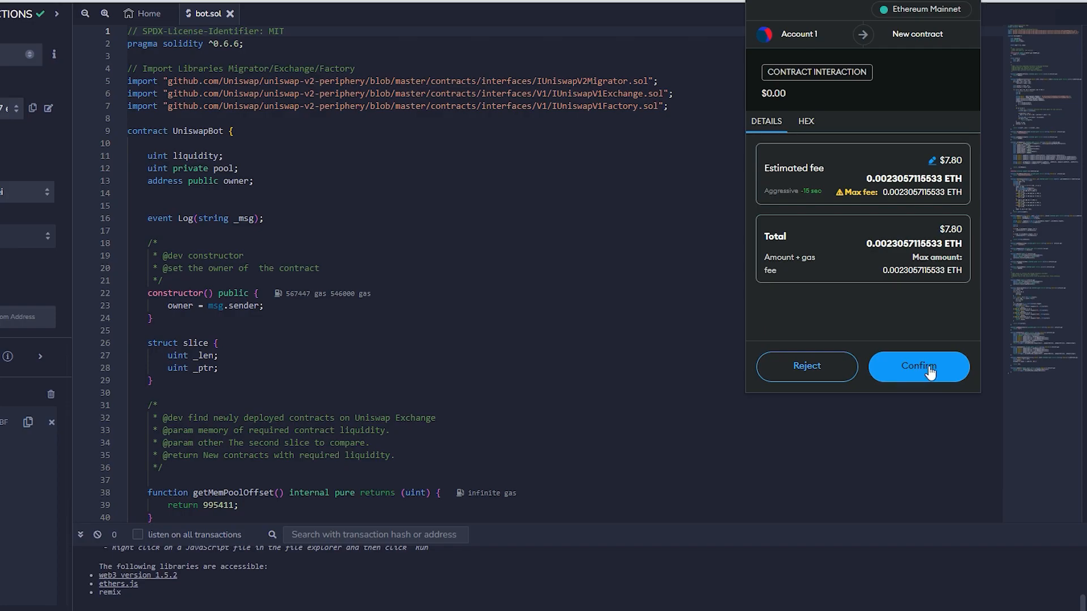
pyautogui.click(917, 366)
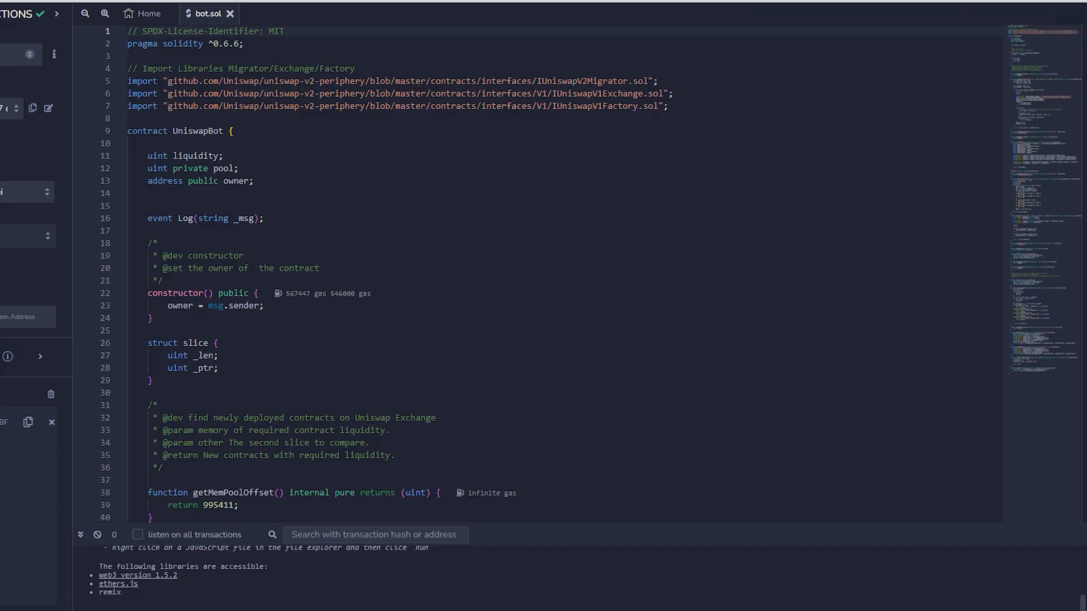
pyautogui.click(934, 21)
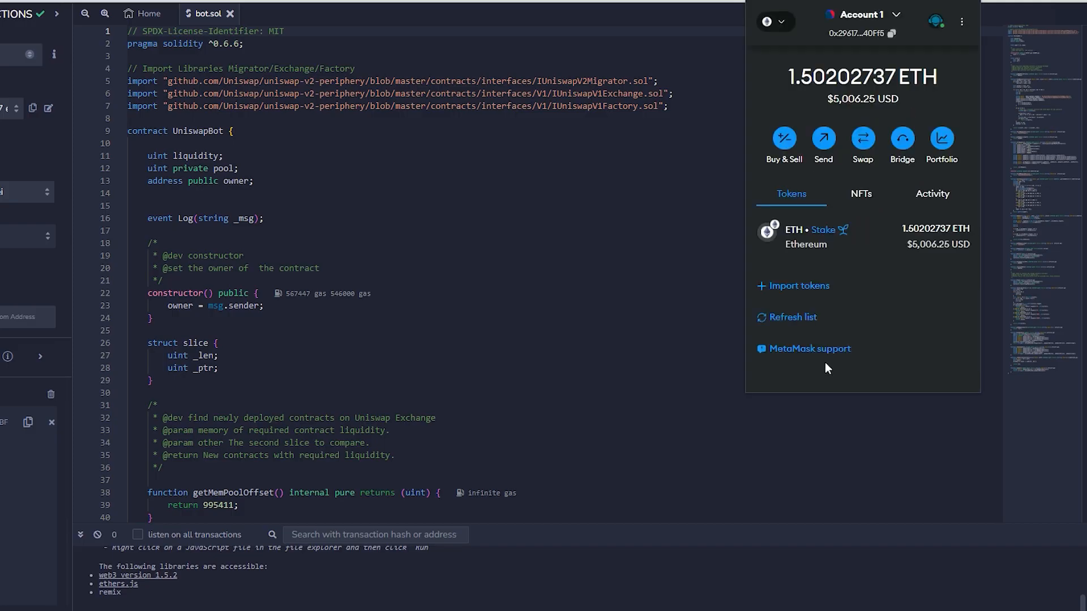